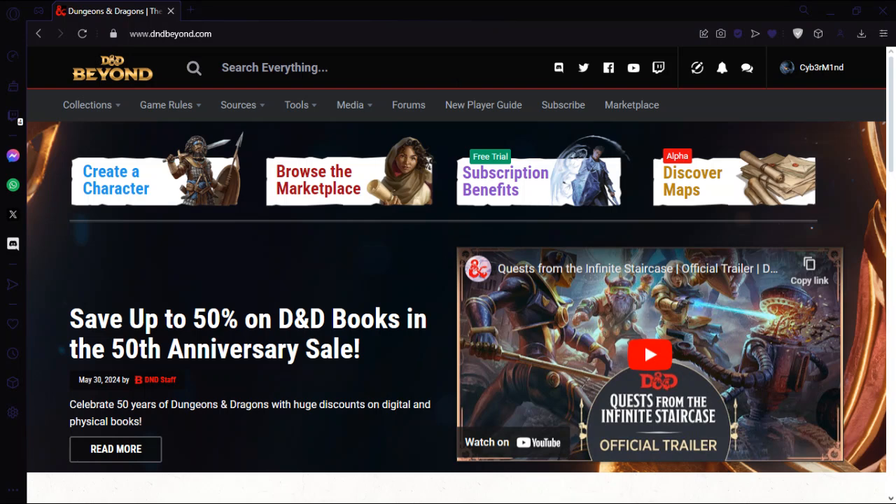
{"action": "mouse_move", "coordinate": [447, 264]}
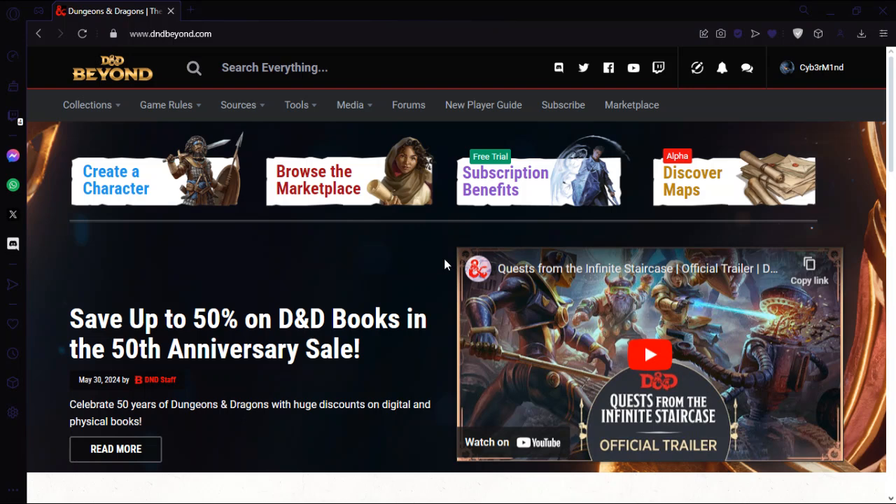
{"action": "mouse_move", "coordinate": [442, 220]}
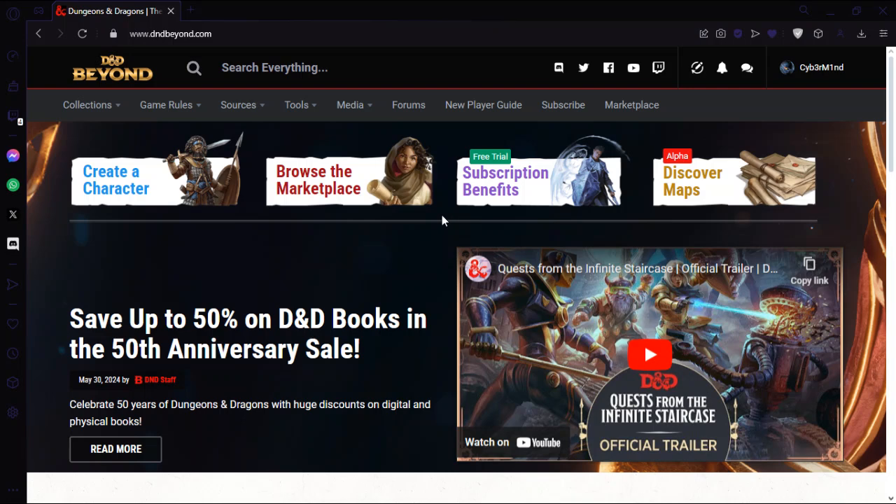
- Go to the Maps tool page from the site's Tools list
{"action": "left_click", "coordinate": [296, 105]}
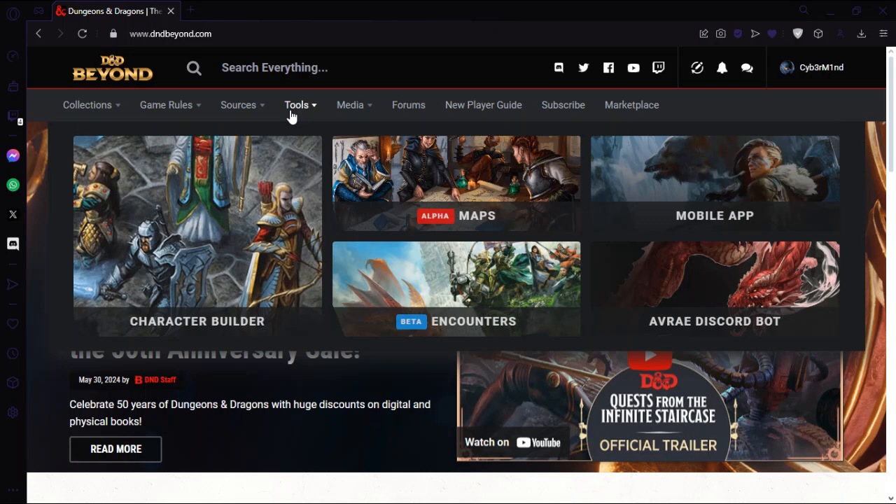
{"action": "mouse_move", "coordinate": [441, 189]}
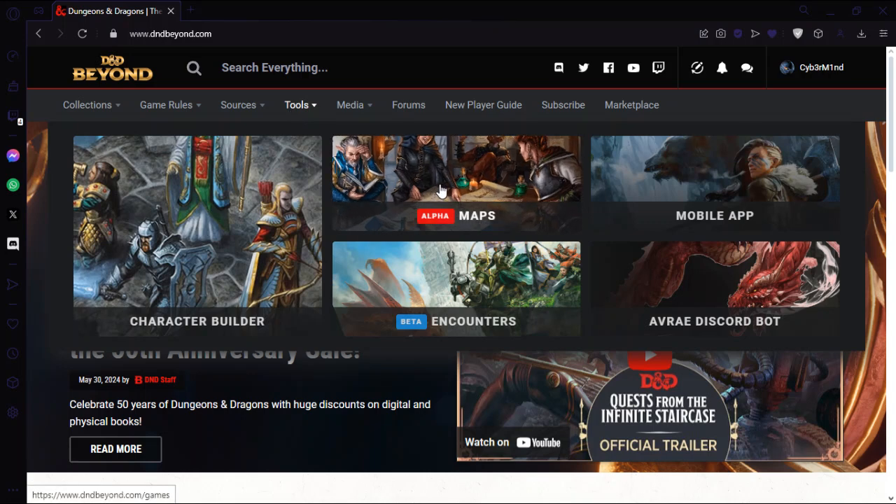
{"action": "left_click", "coordinate": [456, 182]}
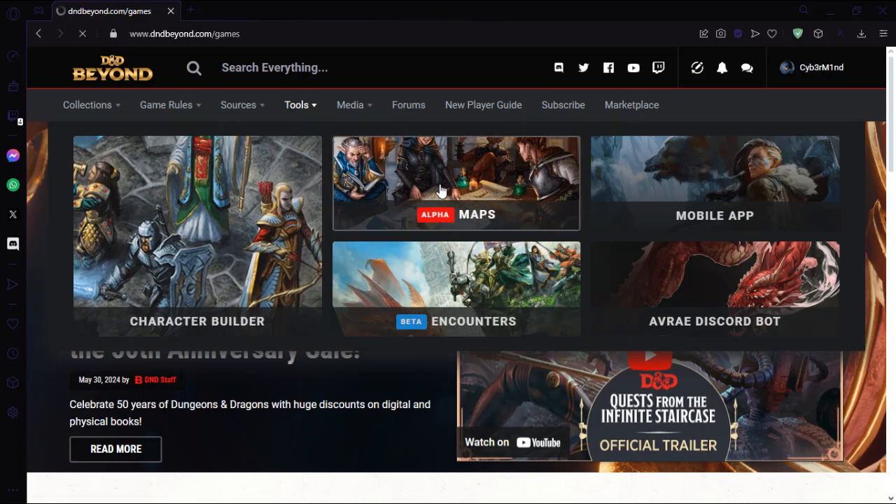
{"action": "left_click", "coordinate": [456, 183]}
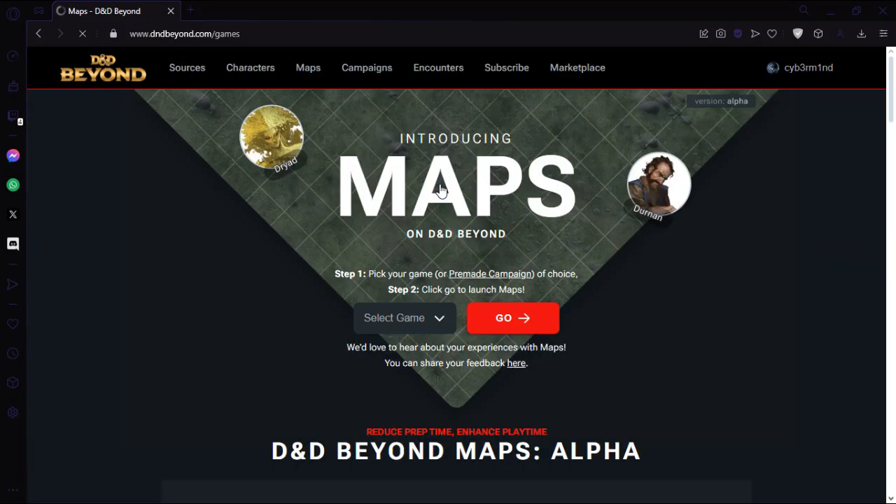
- Bring up the Select Game list to pick the Test game
{"action": "left_click", "coordinate": [405, 318]}
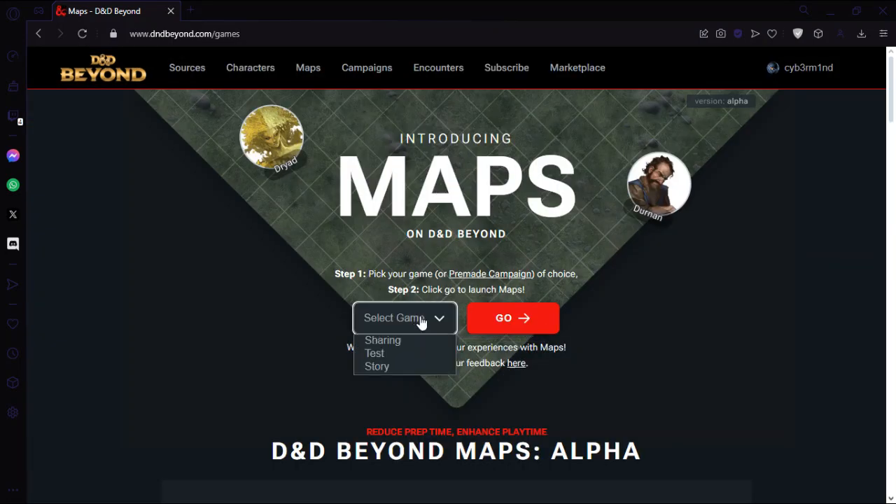
{"action": "mouse_move", "coordinate": [393, 353]}
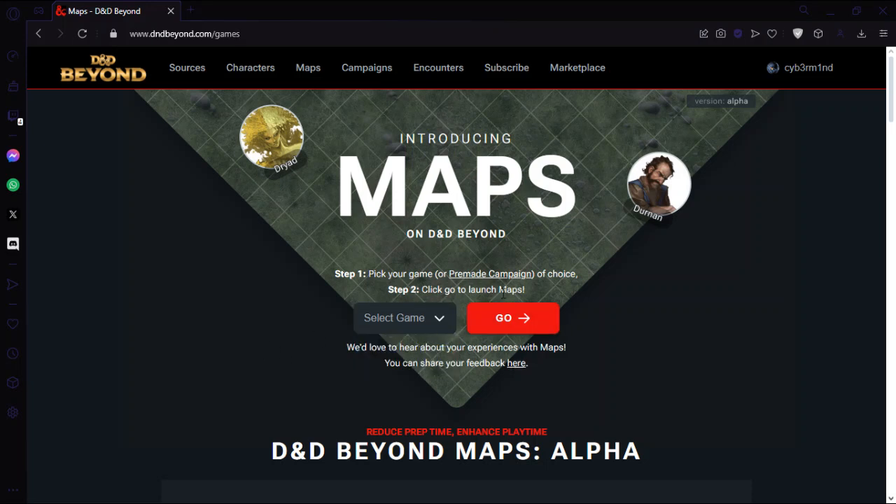
{"action": "left_click", "coordinate": [404, 318]}
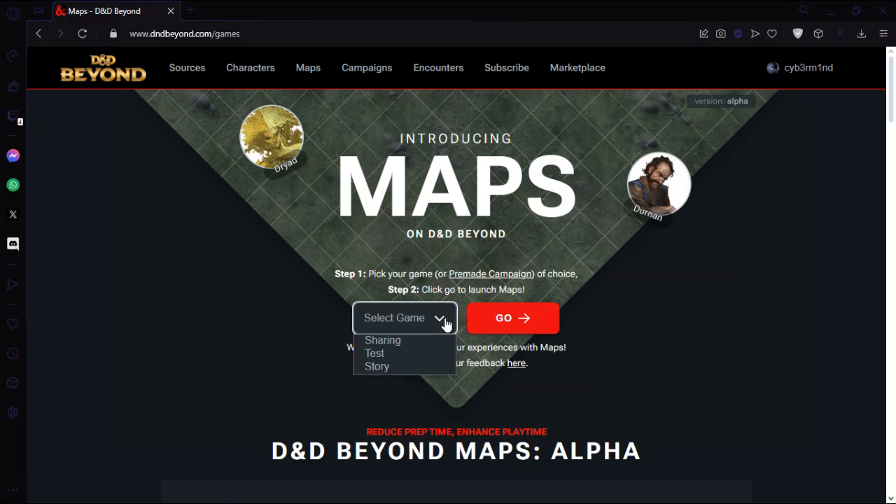
{"action": "left_click", "coordinate": [375, 353]}
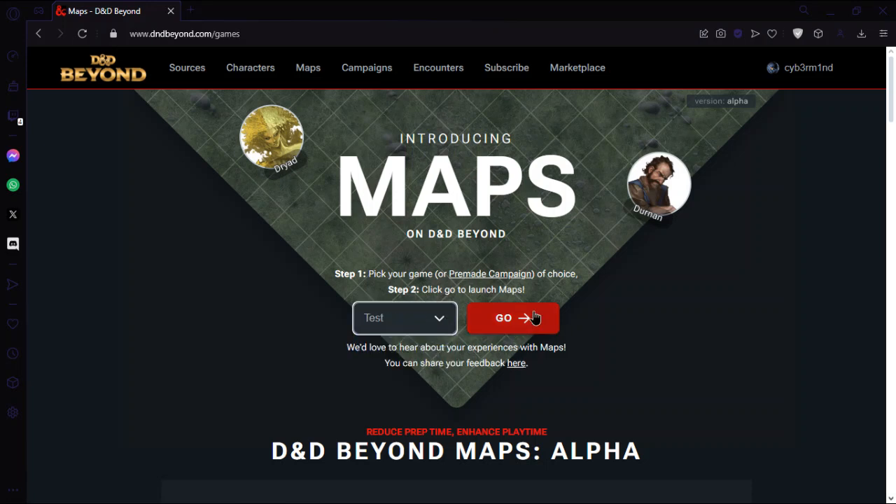
- Launch Maps for the Test game and dismiss the What's New notice
{"action": "left_click", "coordinate": [512, 318]}
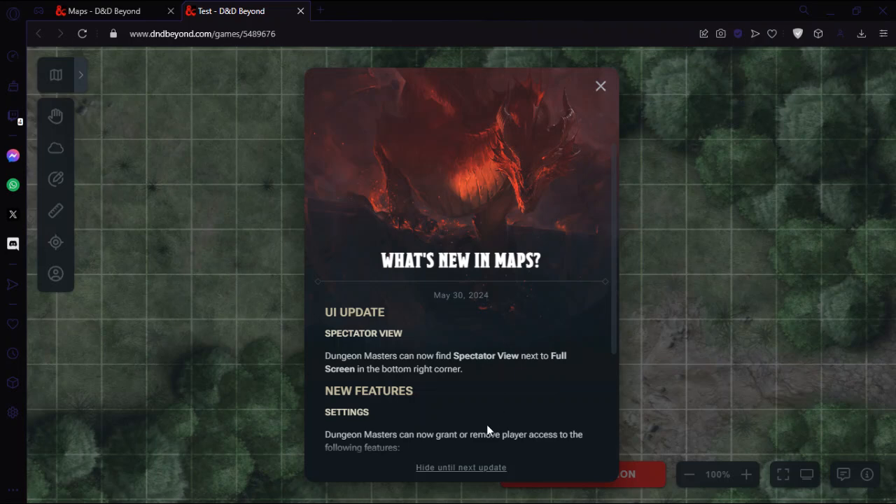
{"action": "left_click", "coordinate": [600, 86]}
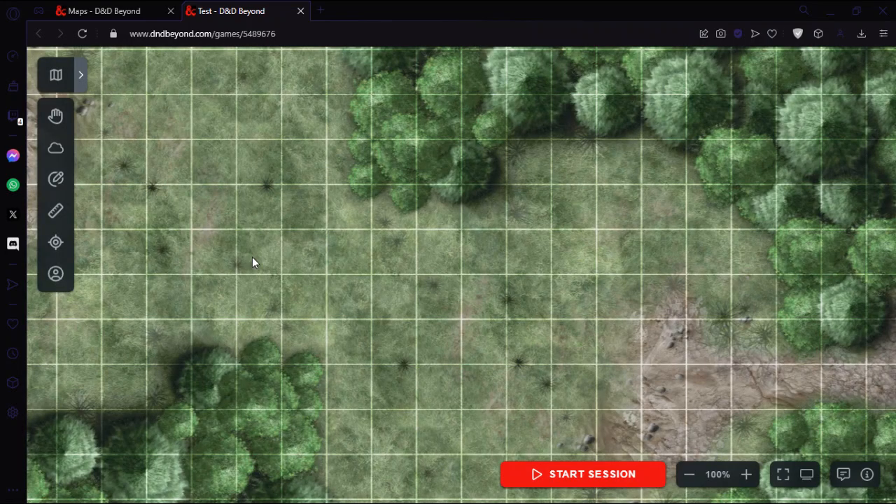
{"action": "mouse_move", "coordinate": [109, 137]}
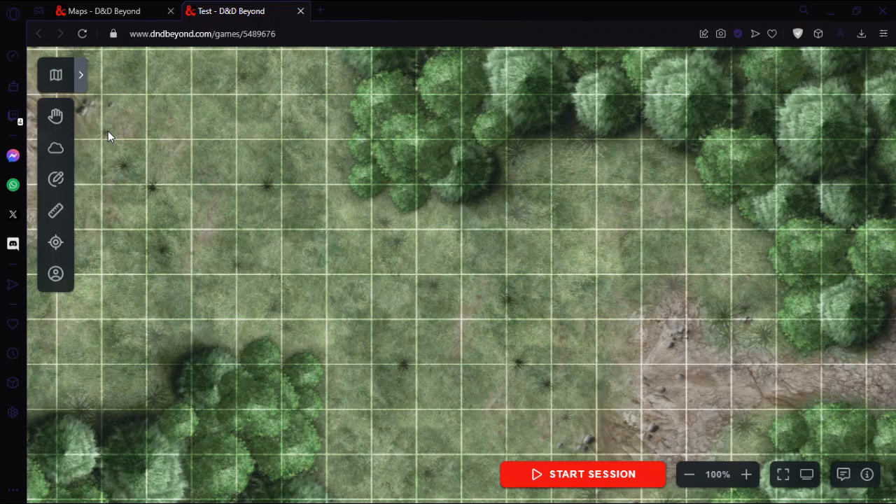
{"action": "mouse_move", "coordinate": [436, 252]}
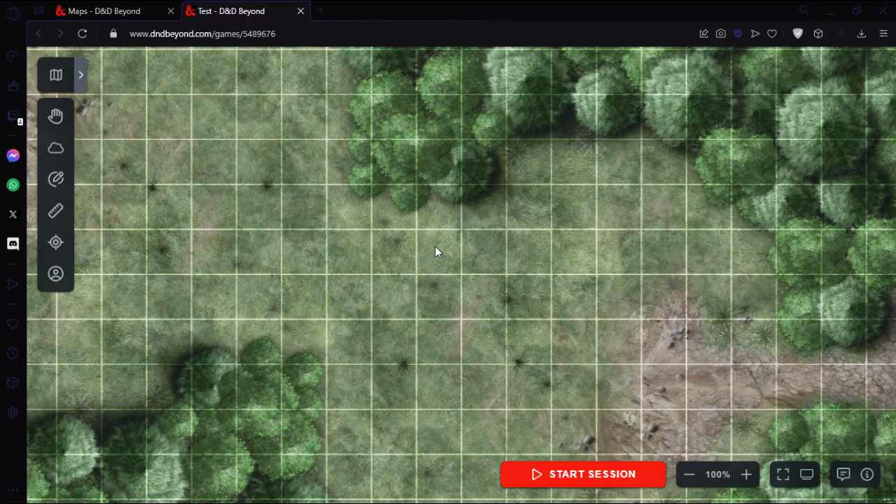
{"action": "mouse_move", "coordinate": [115, 125]}
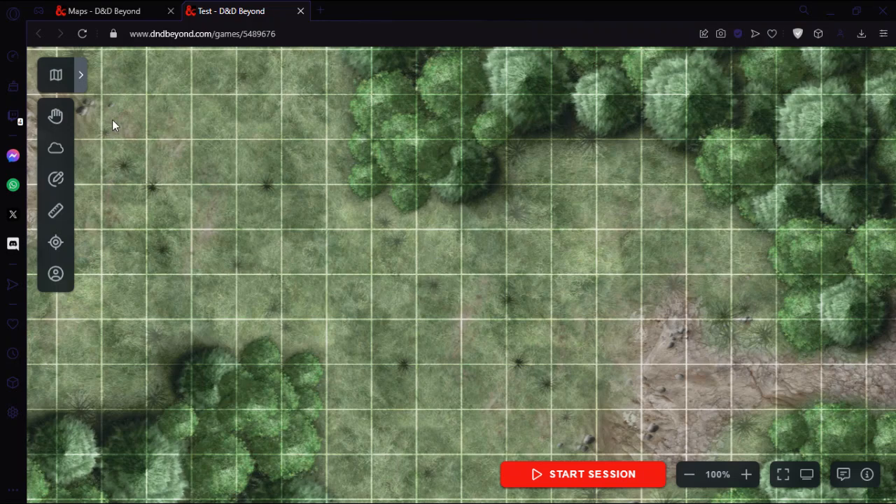
{"action": "mouse_move", "coordinate": [80, 80]}
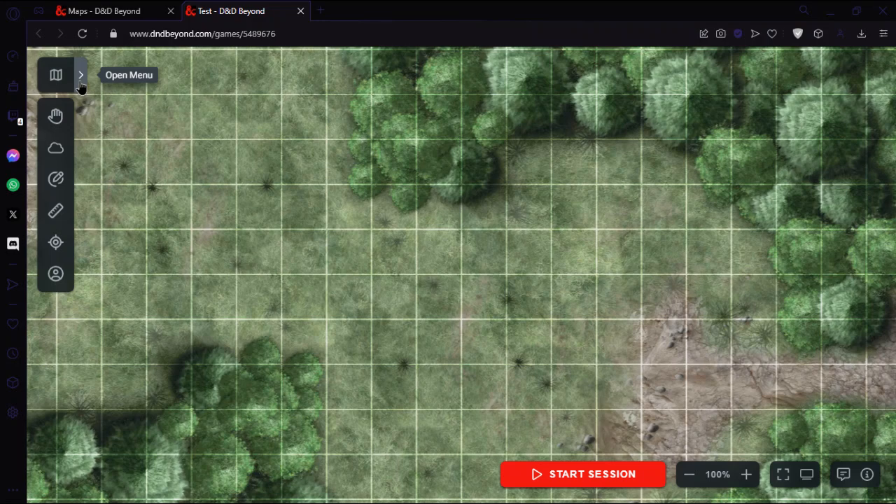
- Expand the game's map list, look at the Map Browser, then close it
{"action": "left_click", "coordinate": [81, 75]}
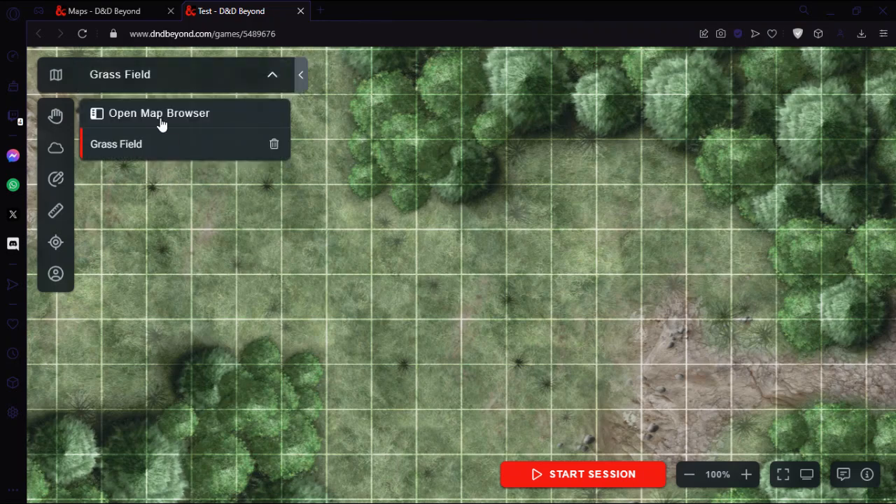
{"action": "left_click", "coordinate": [159, 112]}
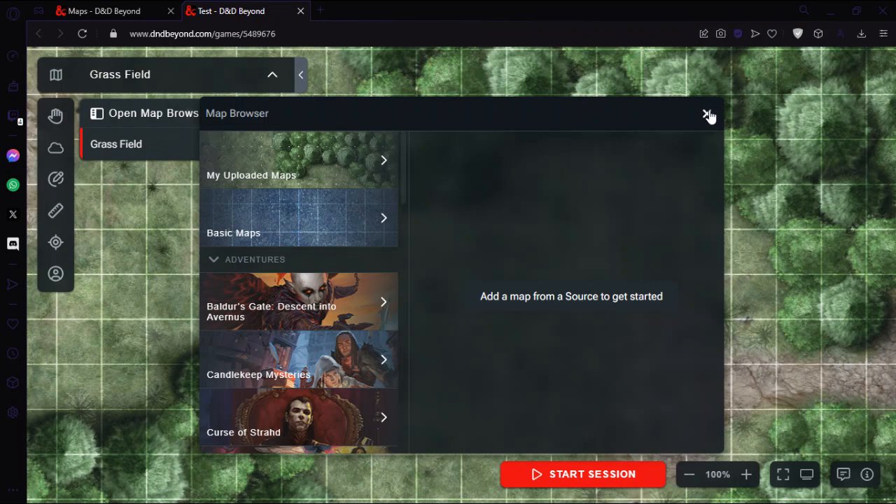
{"action": "left_click", "coordinate": [709, 113]}
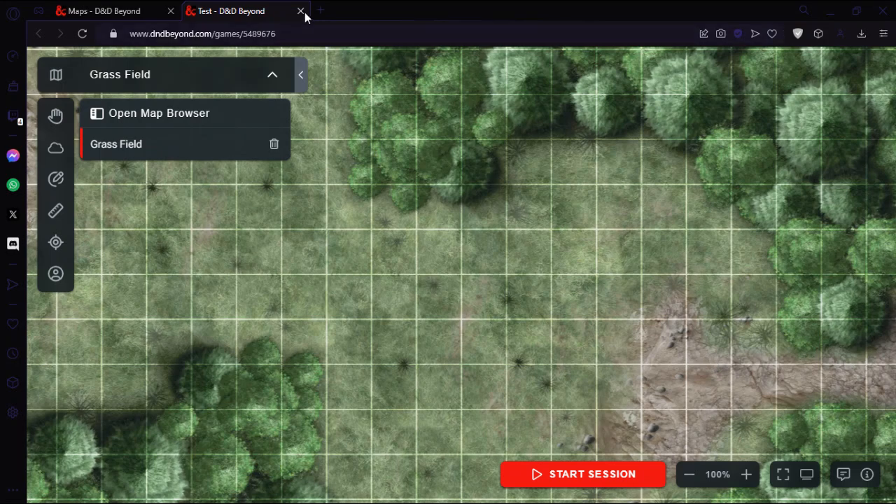
- Close the Test game and launch the Story game with its empty map browser
{"action": "left_click", "coordinate": [300, 10]}
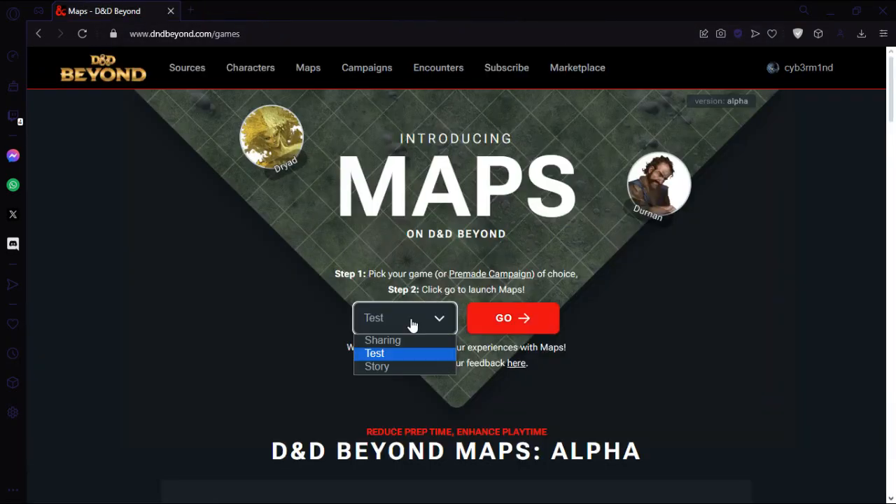
{"action": "left_click", "coordinate": [377, 366]}
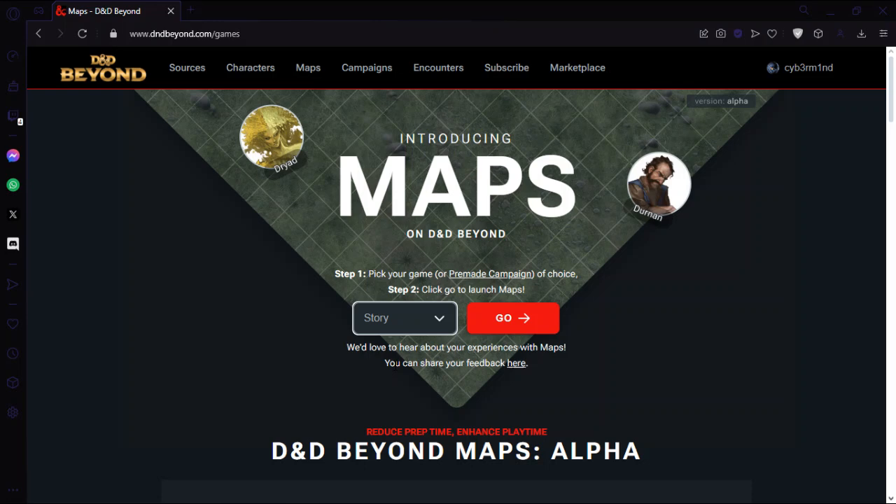
{"action": "left_click", "coordinate": [512, 318]}
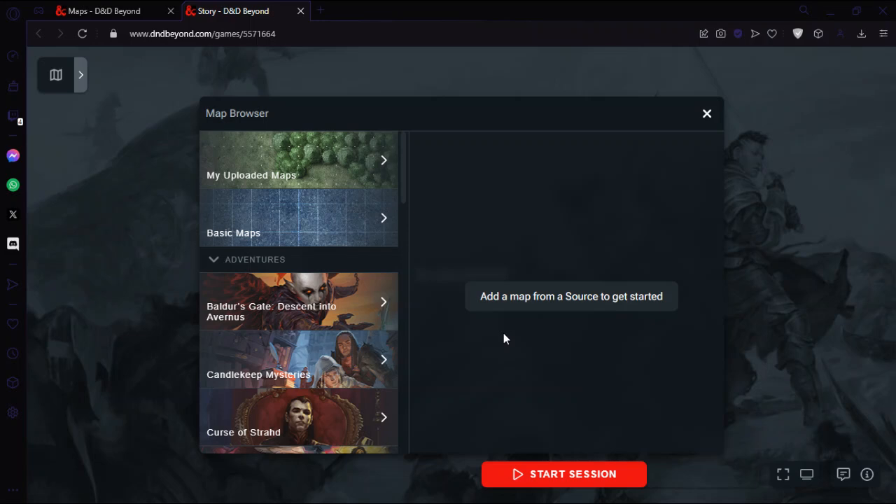
{"action": "mouse_move", "coordinate": [403, 204]}
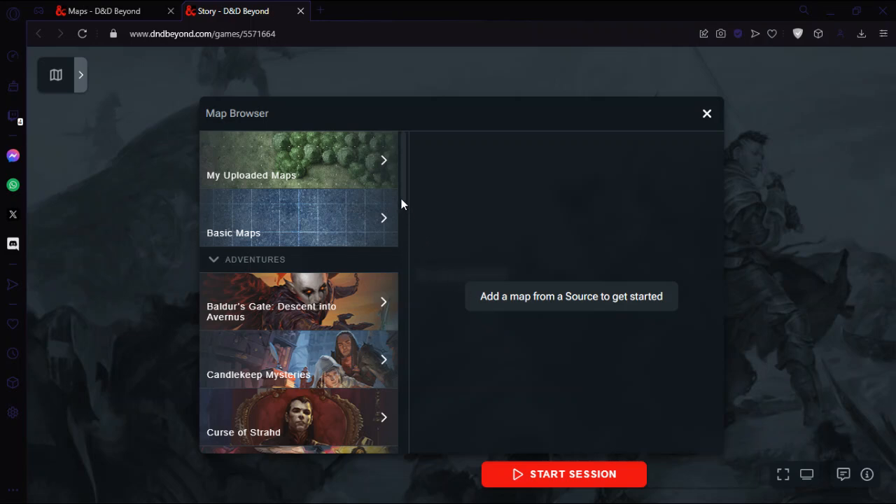
{"action": "mouse_move", "coordinate": [70, 242]}
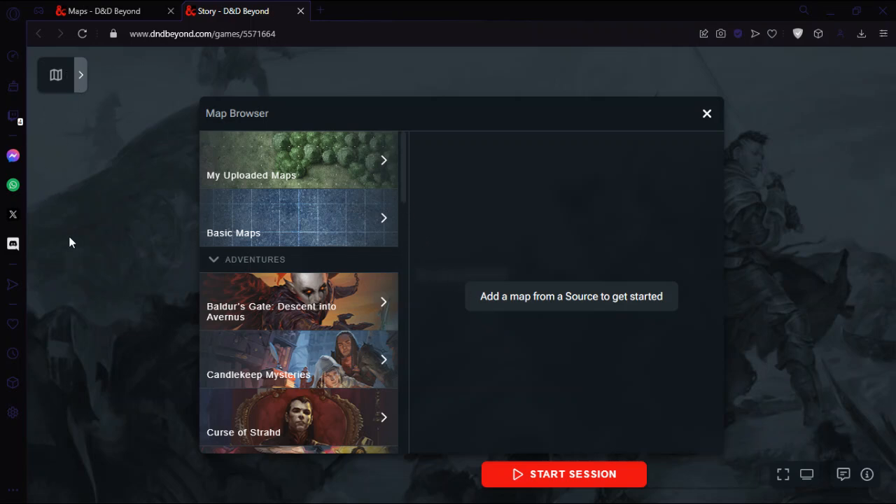
{"action": "scroll", "scroll_direction": "down", "scroll_amount": 3}
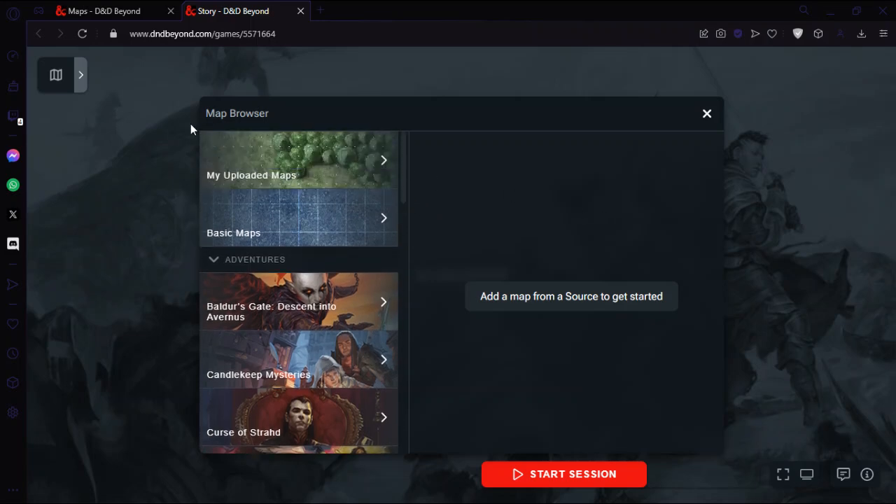
{"action": "mouse_move", "coordinate": [63, 90]}
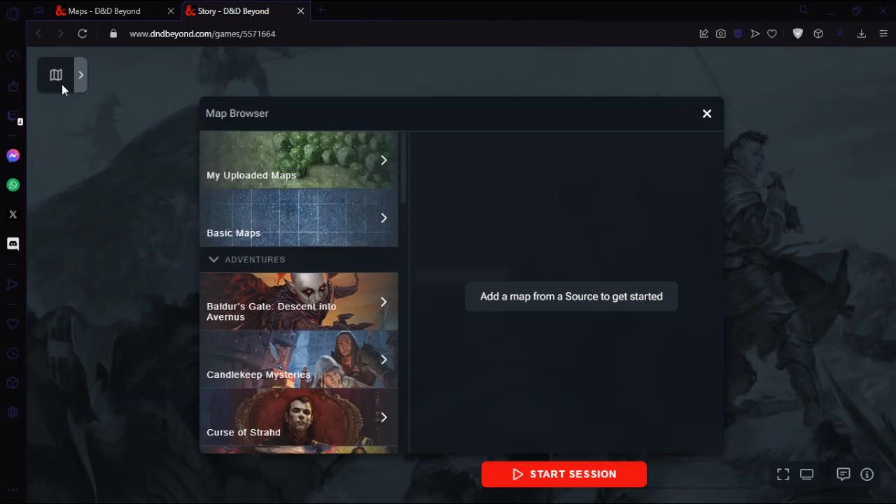
{"action": "mouse_move", "coordinate": [279, 156]}
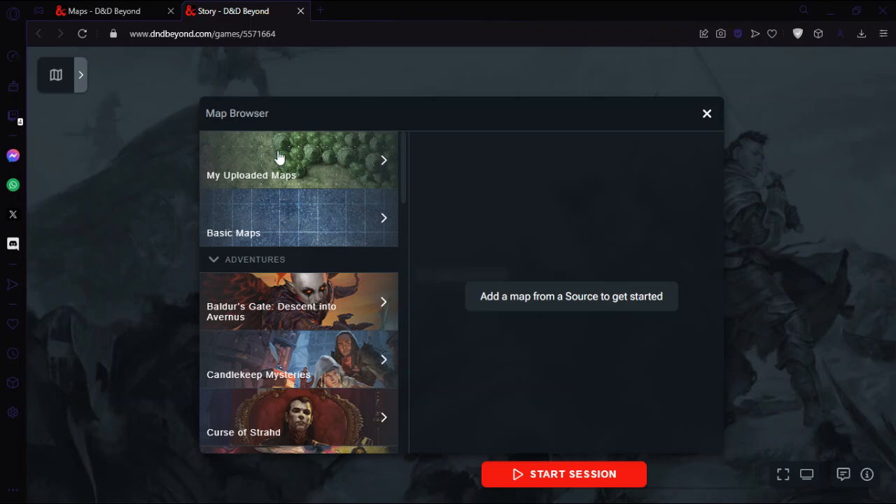
- Browse My Maps and Basic Maps, scrolling the adventure list toward Phandelver and Below
{"action": "left_click", "coordinate": [280, 161]}
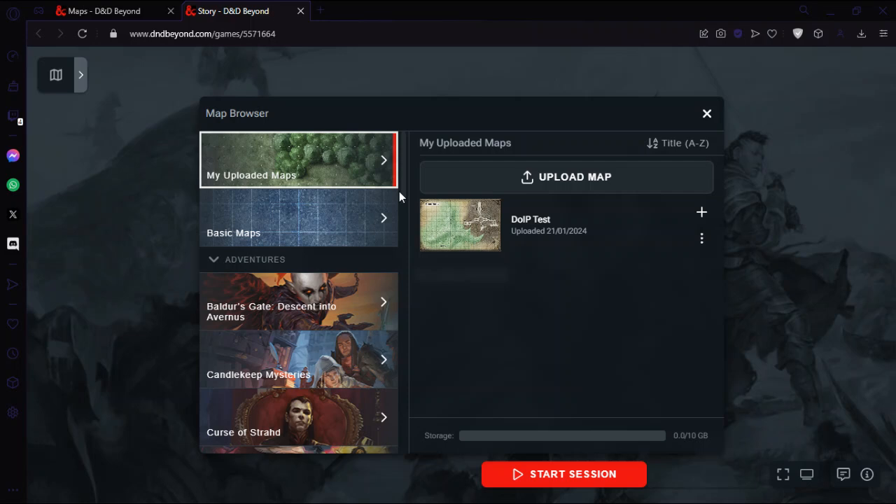
{"action": "mouse_move", "coordinate": [401, 195]}
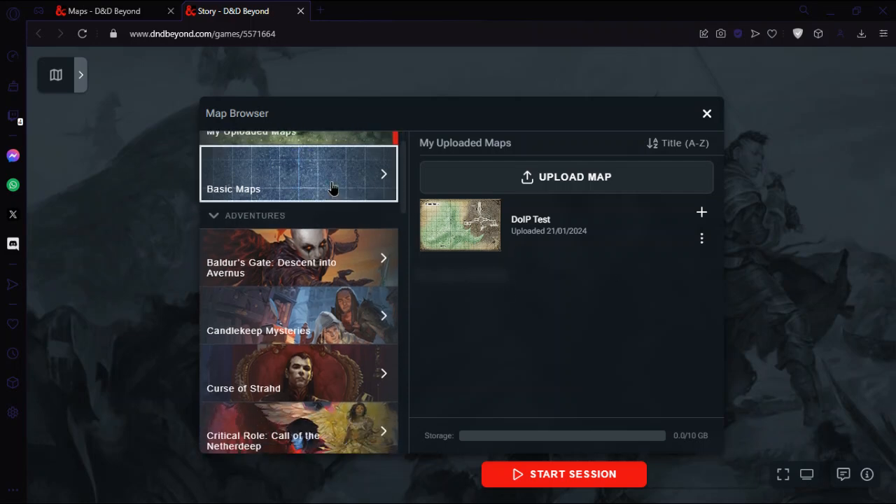
{"action": "left_click", "coordinate": [297, 174]}
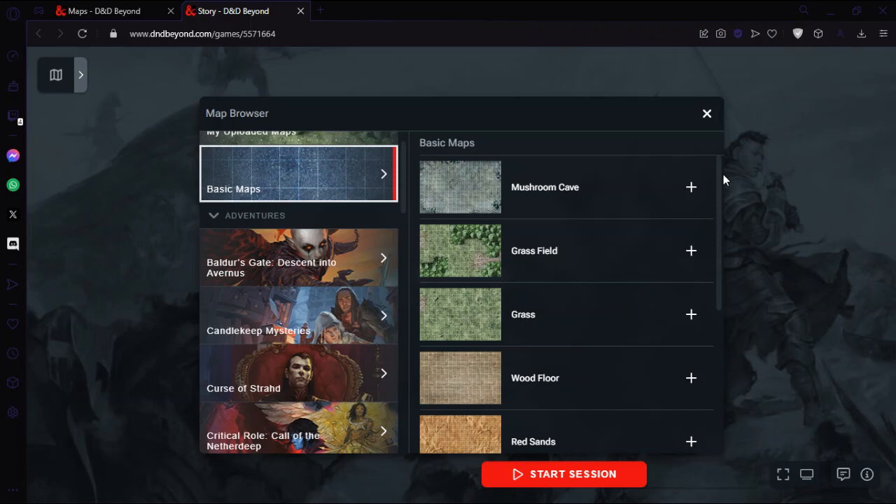
{"action": "scroll", "scroll_direction": "down", "scroll_amount": 3}
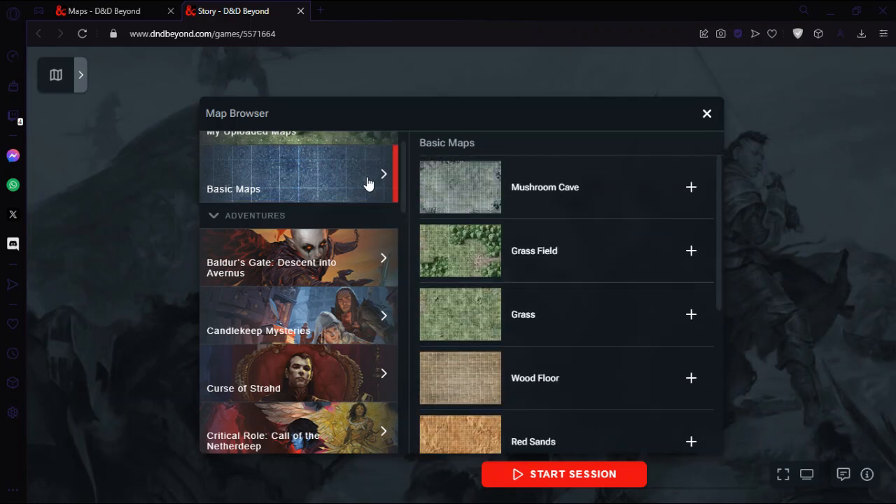
{"action": "scroll", "scroll_direction": "down", "scroll_amount": 3}
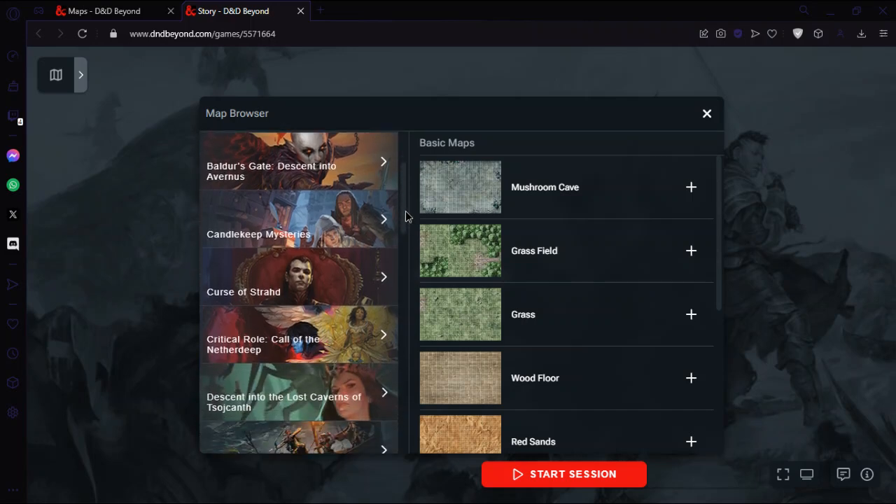
{"action": "scroll", "scroll_direction": "down", "scroll_amount": 3}
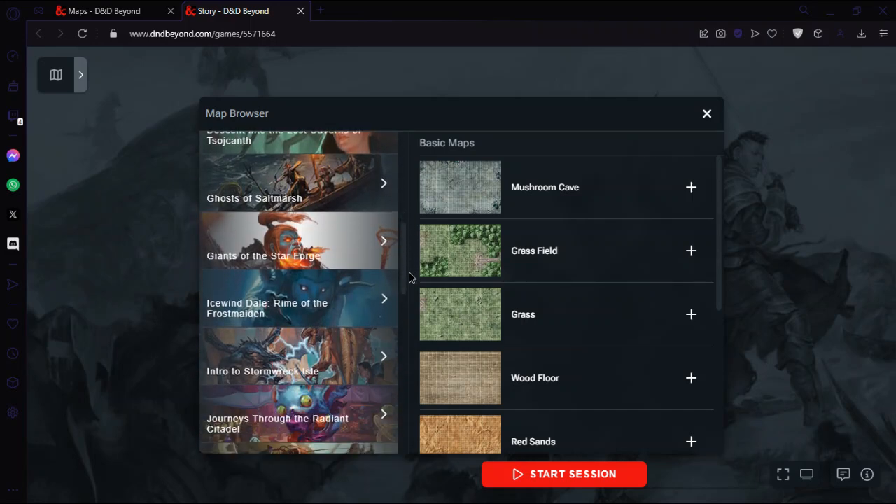
{"action": "scroll", "scroll_direction": "down", "scroll_amount": 3}
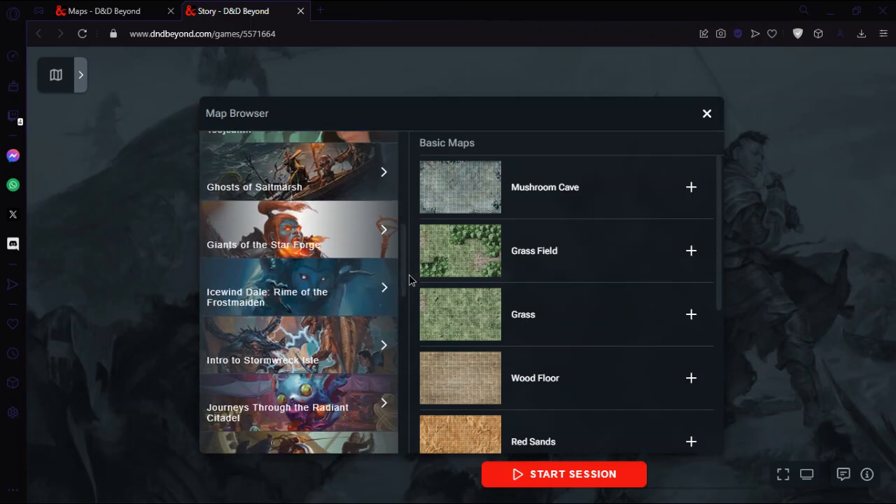
{"action": "scroll", "scroll_direction": "down", "scroll_amount": 3}
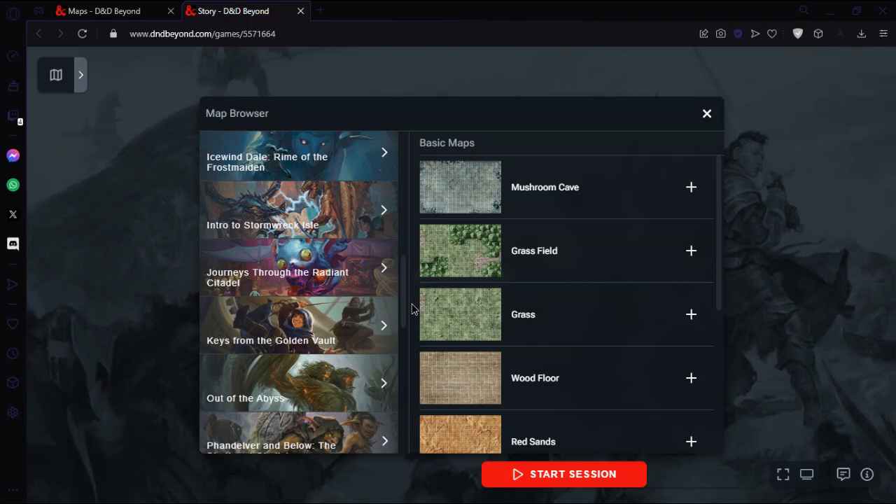
{"action": "mouse_move", "coordinate": [277, 340]}
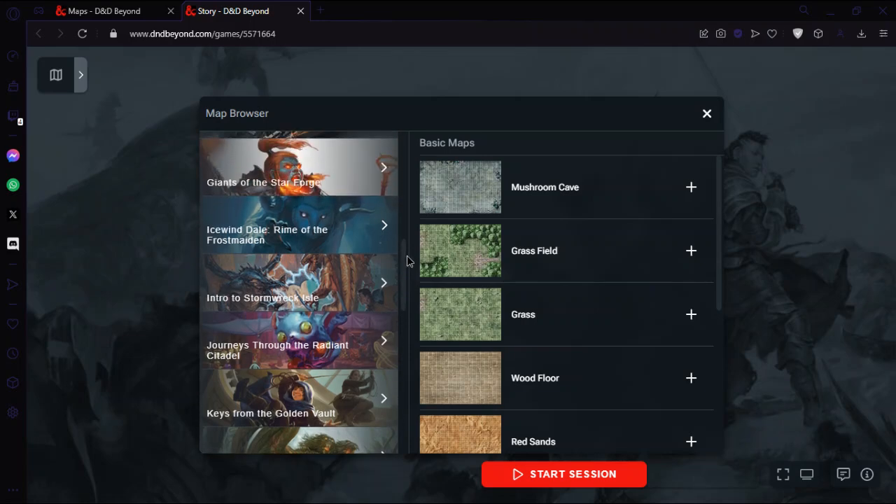
{"action": "scroll", "scroll_direction": "down", "scroll_amount": 3}
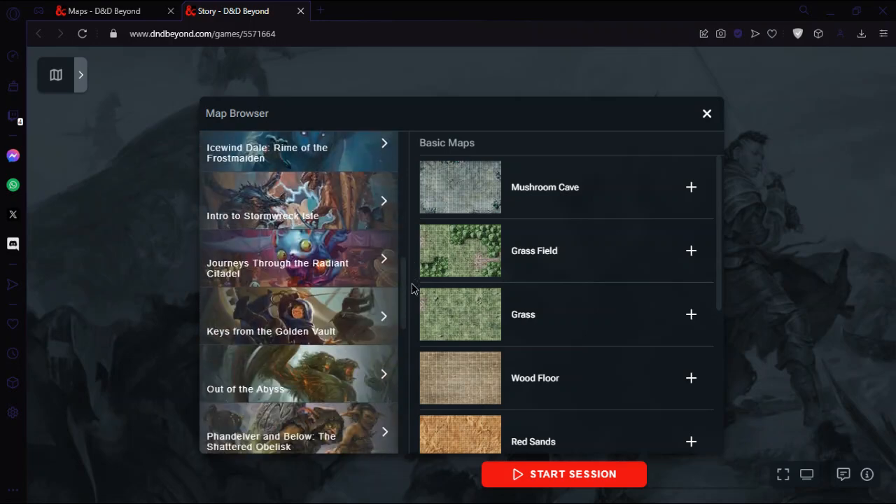
{"action": "scroll", "scroll_direction": "down", "scroll_amount": 3}
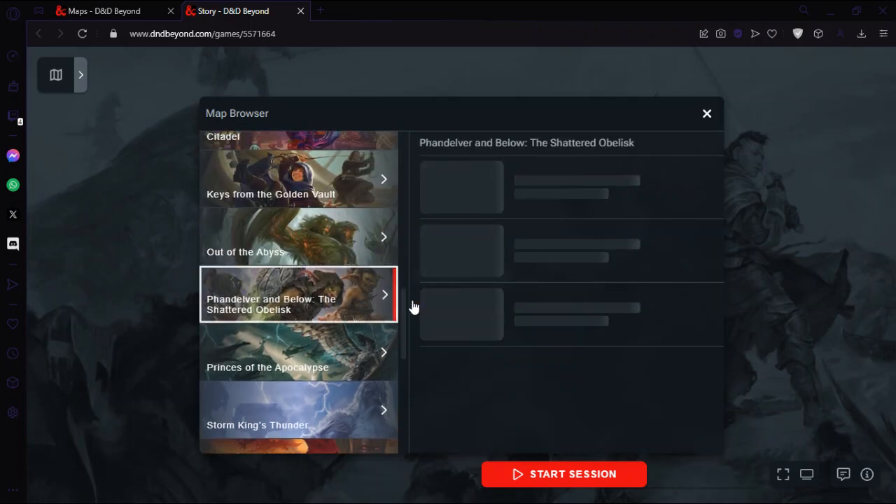
- Review the Shattered Obelisk adventure's map list, then return to the Maps intro tab
{"action": "left_click", "coordinate": [297, 295]}
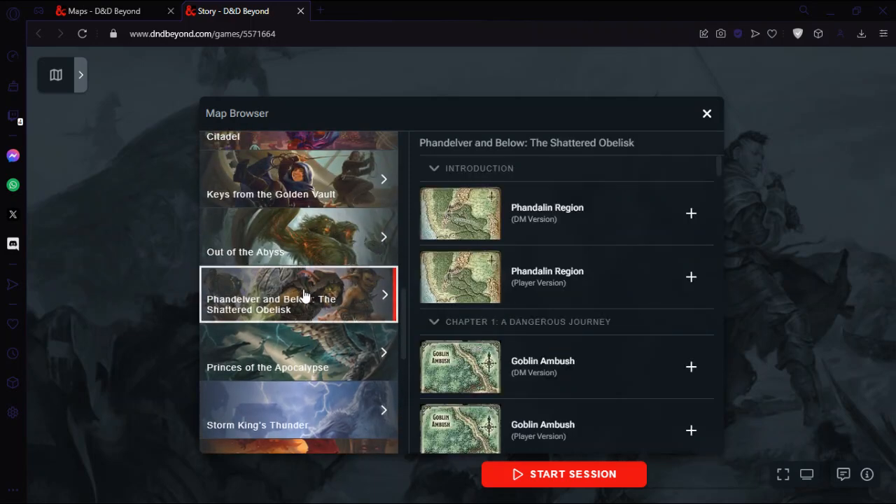
{"action": "mouse_move", "coordinate": [592, 260]}
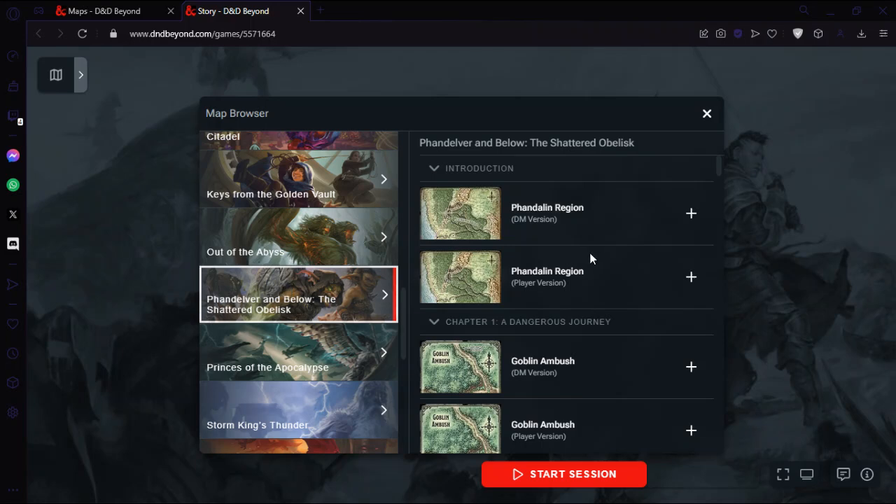
{"action": "mouse_move", "coordinate": [726, 175]}
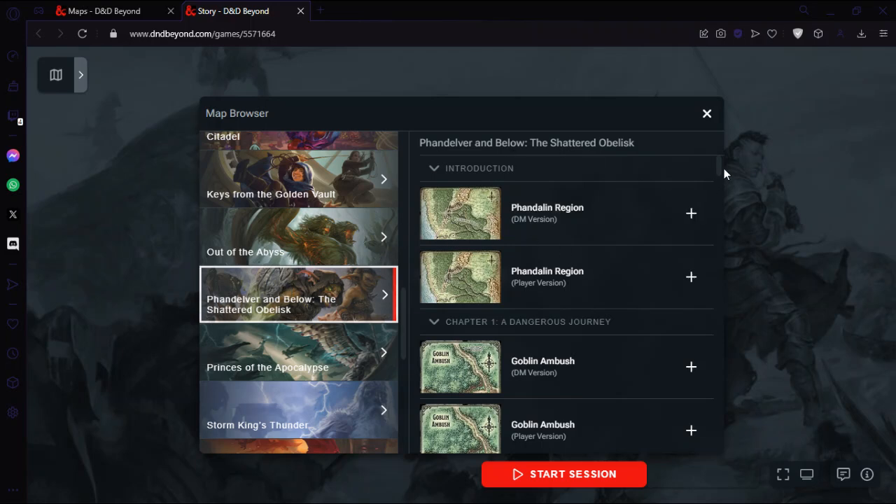
{"action": "scroll", "scroll_direction": "down", "scroll_amount": 3}
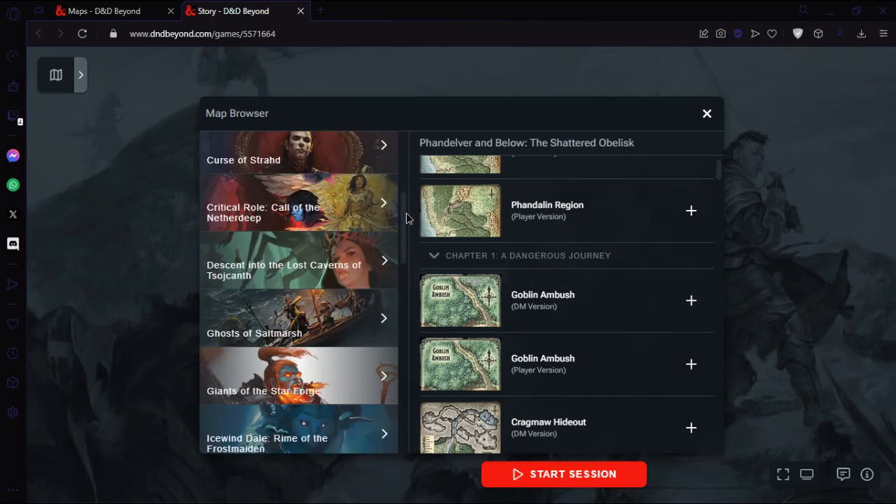
{"action": "scroll", "scroll_direction": "down", "scroll_amount": 3}
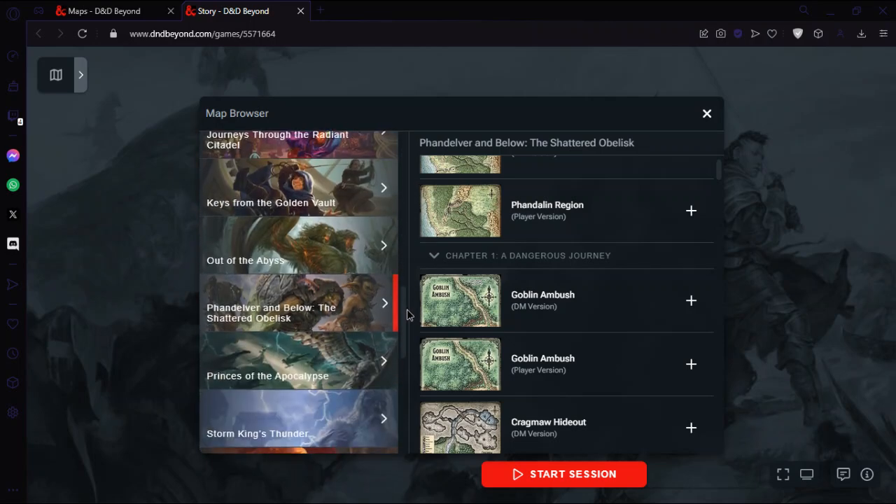
{"action": "scroll", "scroll_direction": "down", "scroll_amount": 3}
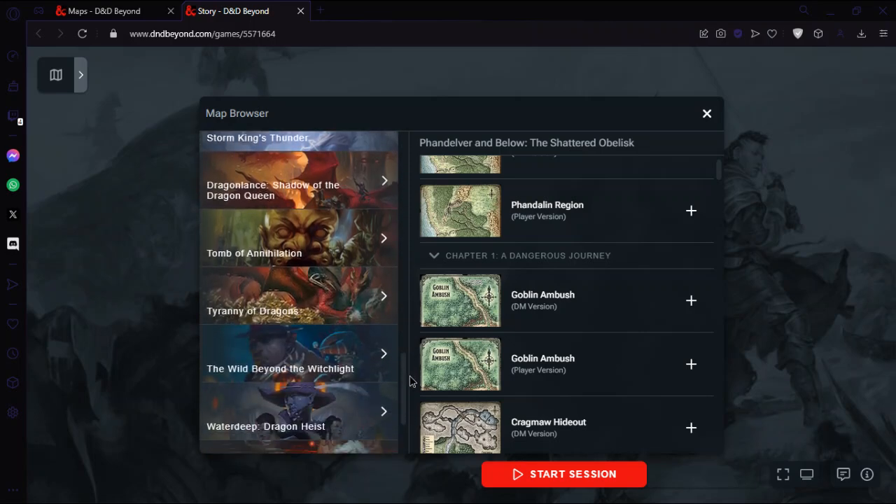
{"action": "scroll", "scroll_direction": "down", "scroll_amount": 3}
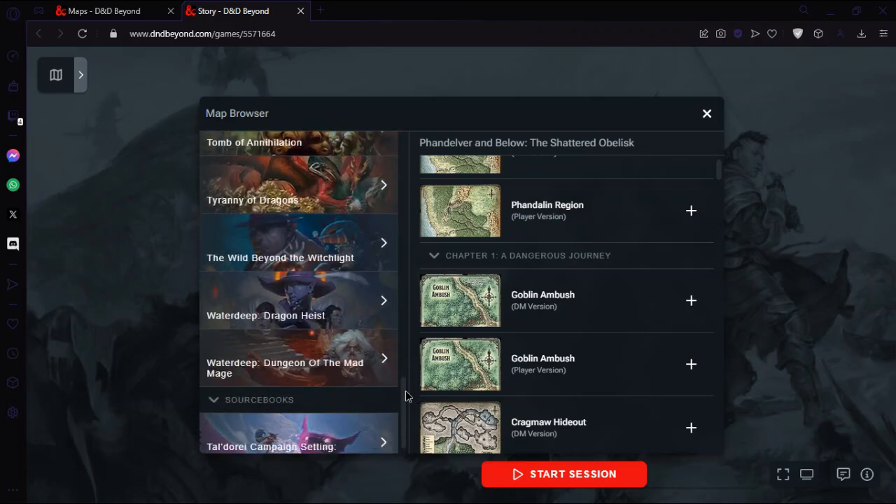
{"action": "scroll", "scroll_direction": "down", "scroll_amount": 3}
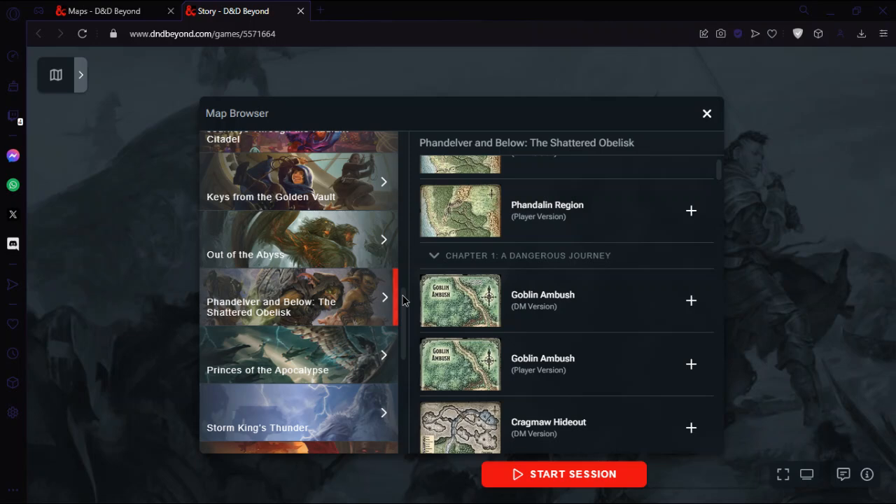
{"action": "left_click", "coordinate": [105, 11]}
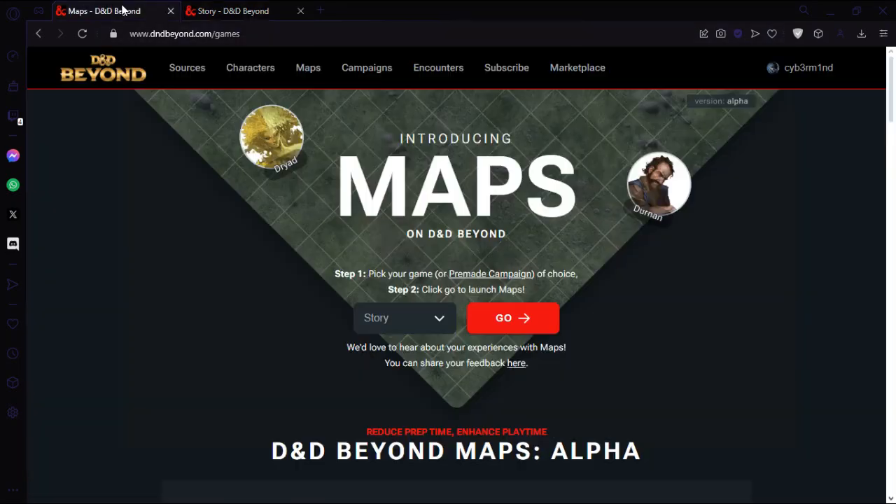
{"action": "mouse_move", "coordinate": [367, 67]}
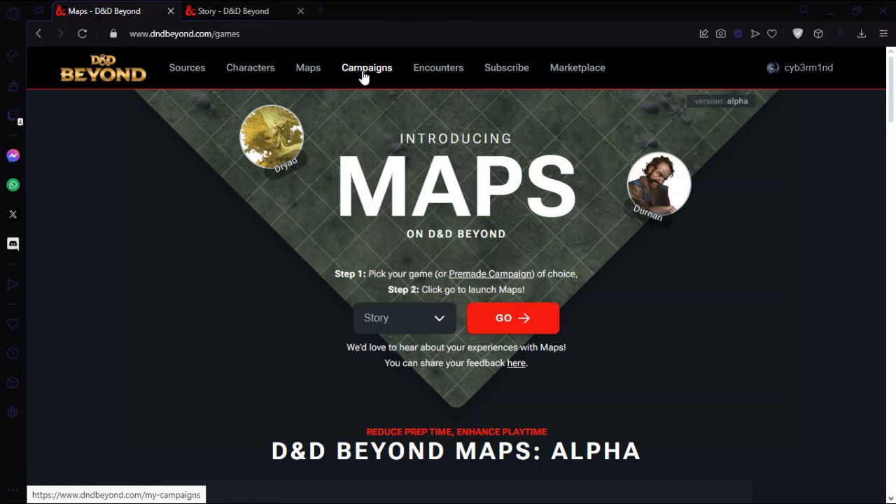
- Go to the Marketplace and show the BEYOND Digital Adventures catalog
{"action": "left_click", "coordinate": [577, 68]}
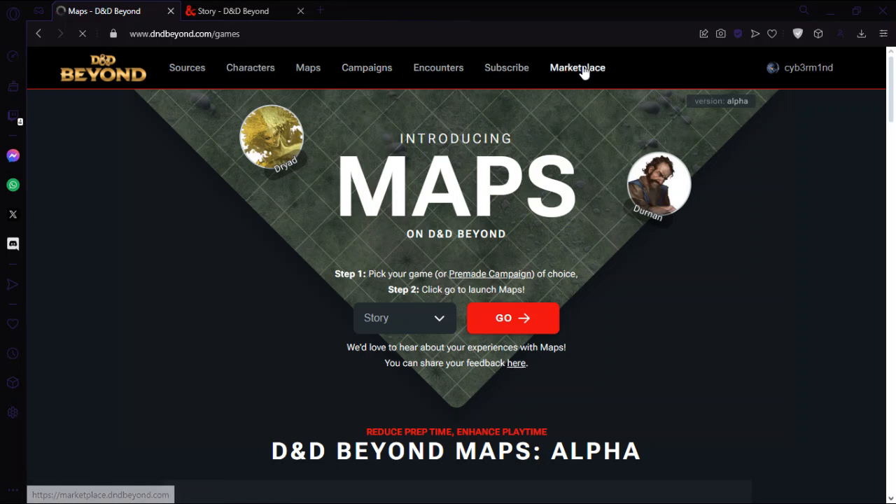
{"action": "left_click", "coordinate": [577, 67]}
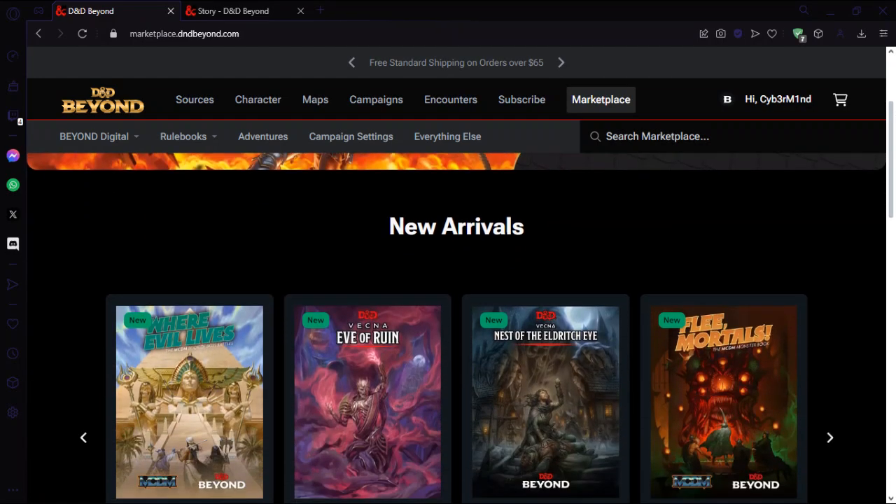
{"action": "scroll", "scroll_direction": "down", "scroll_amount": 3}
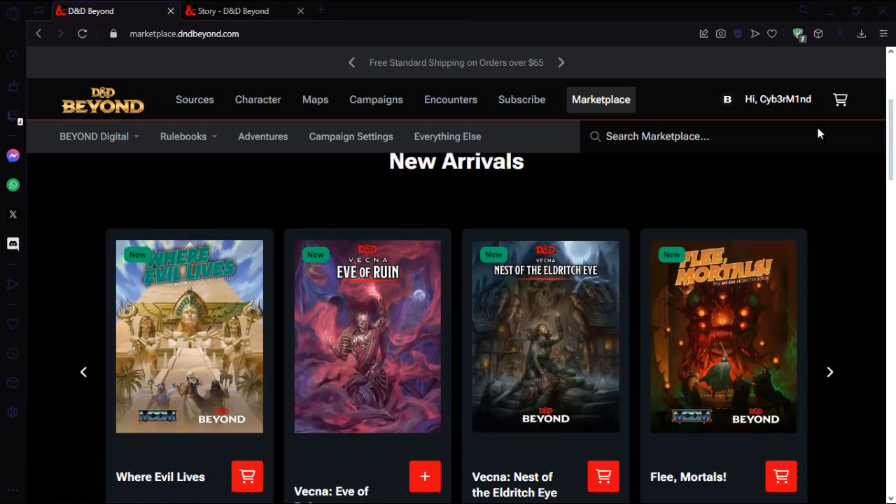
{"action": "left_click", "coordinate": [94, 136]}
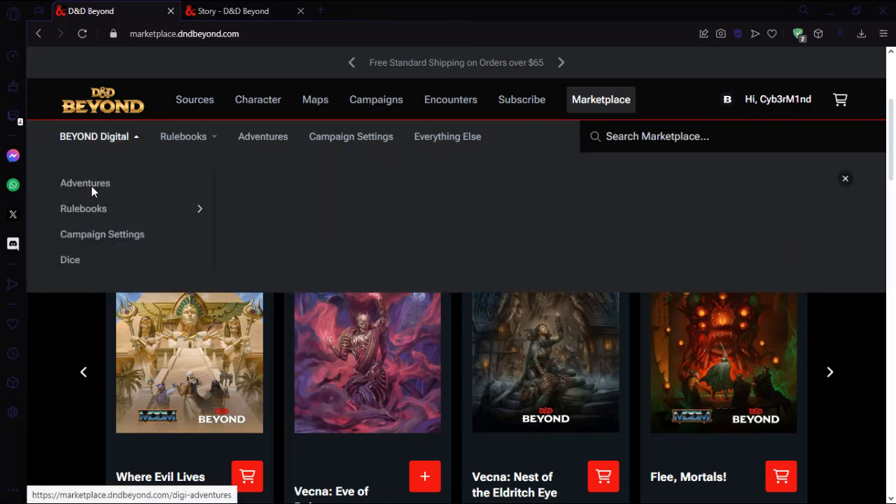
{"action": "left_click", "coordinate": [84, 183]}
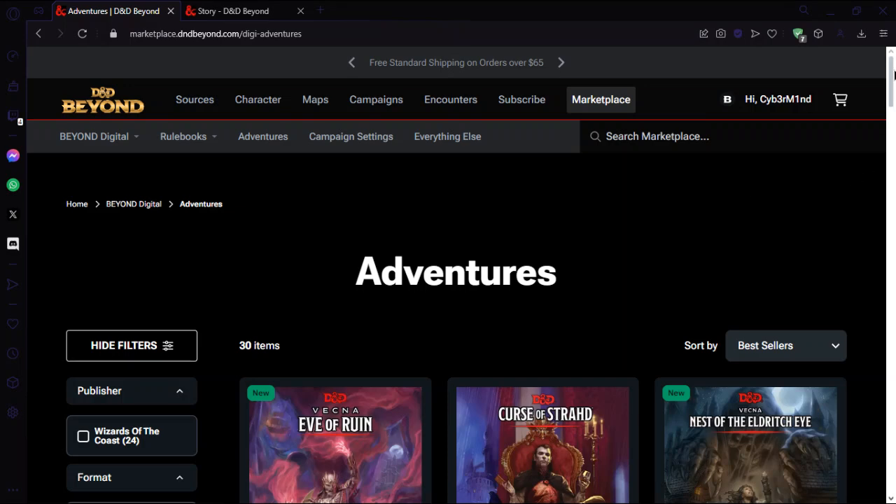
- Scroll the Adventures grid to find Phandelver and Below: The Shattered Obelisk
{"action": "scroll", "scroll_direction": "down", "scroll_amount": 3}
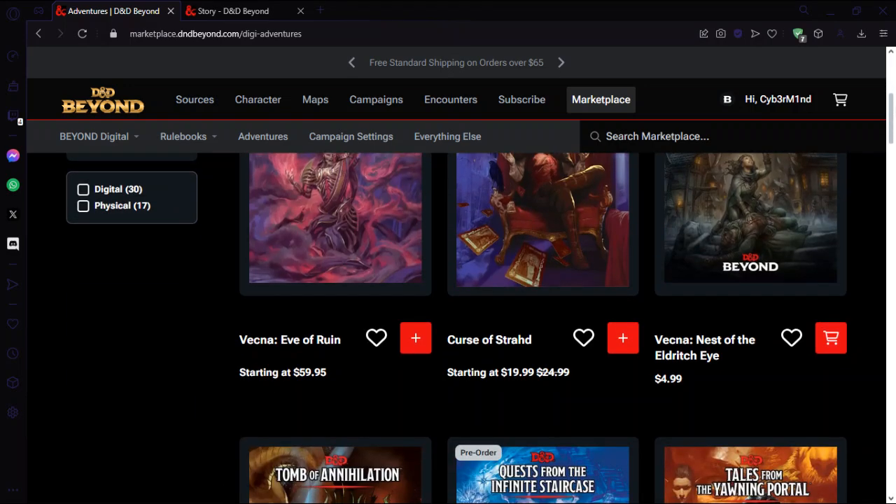
{"action": "scroll", "scroll_direction": "down", "scroll_amount": 3}
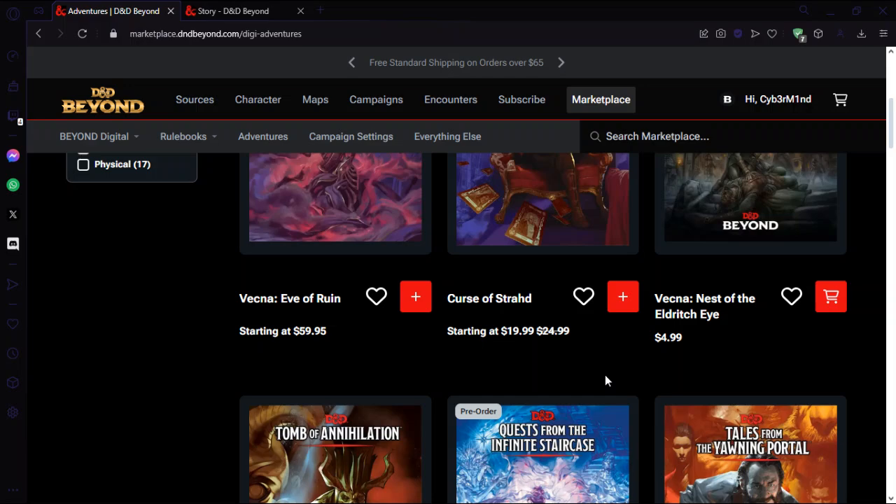
{"action": "scroll", "scroll_direction": "down", "scroll_amount": 3}
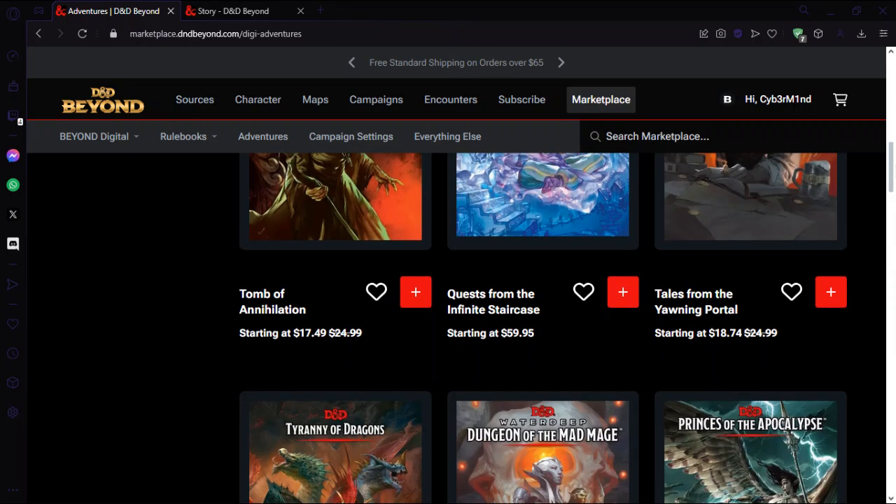
{"action": "scroll", "scroll_direction": "down", "scroll_amount": 3}
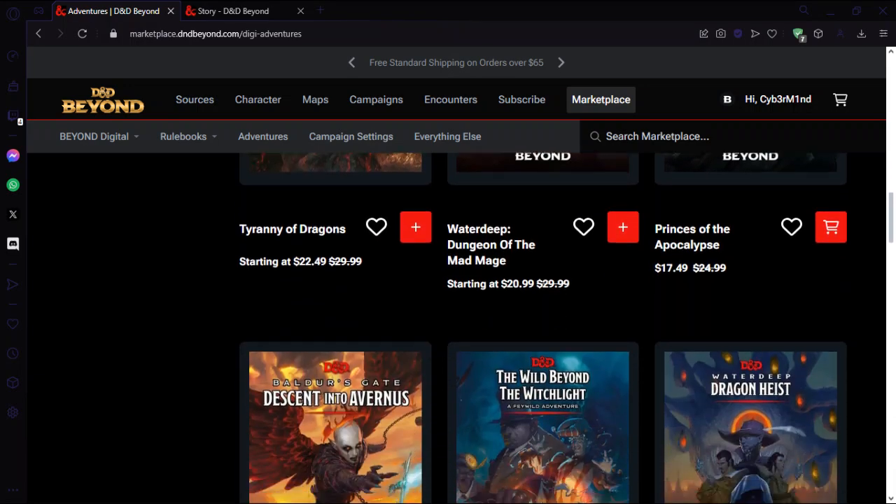
{"action": "scroll", "scroll_direction": "down", "scroll_amount": 3}
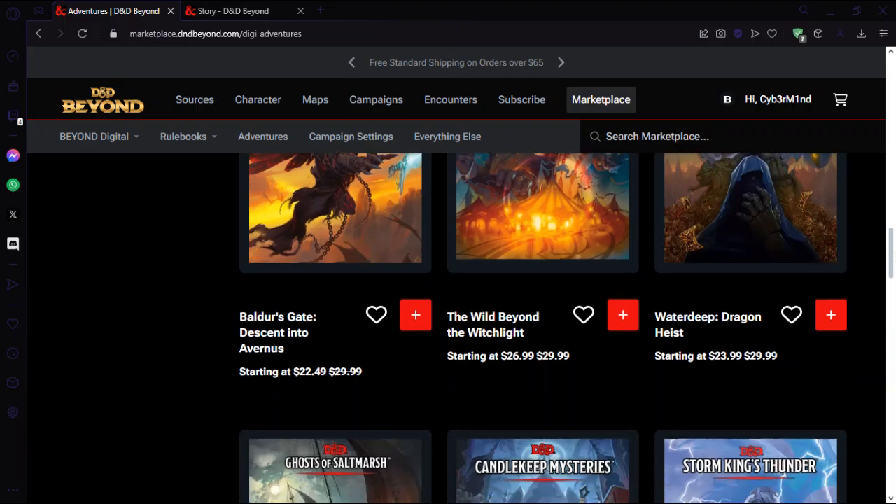
{"action": "scroll", "scroll_direction": "down", "scroll_amount": 3}
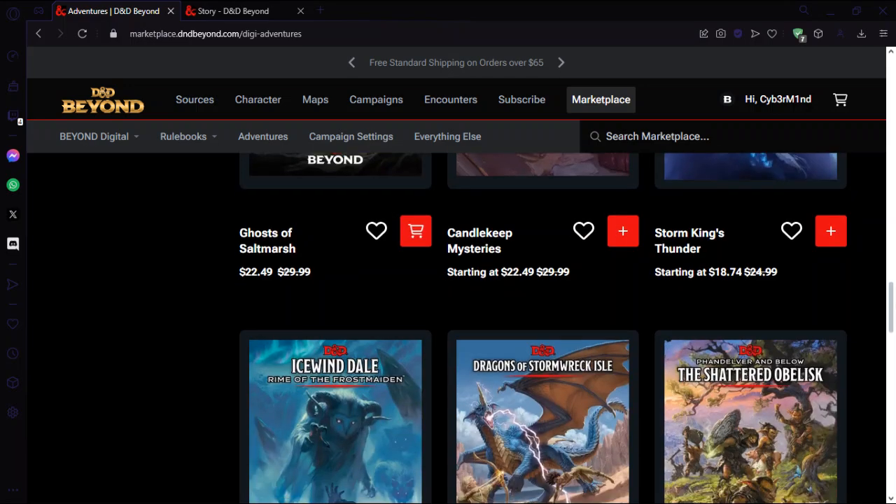
{"action": "scroll", "scroll_direction": "down", "scroll_amount": 3}
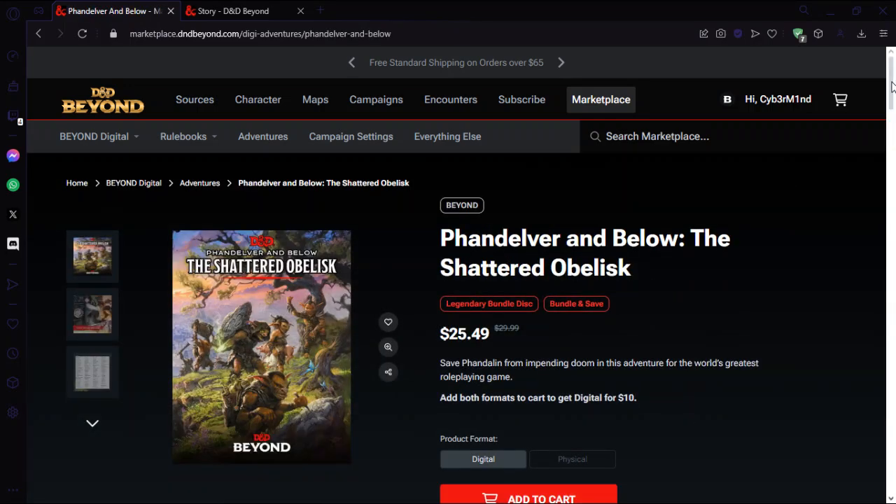
- Review the owned Shattered Obelisk product page and its 36 maps
{"action": "scroll", "scroll_direction": "down", "scroll_amount": 3}
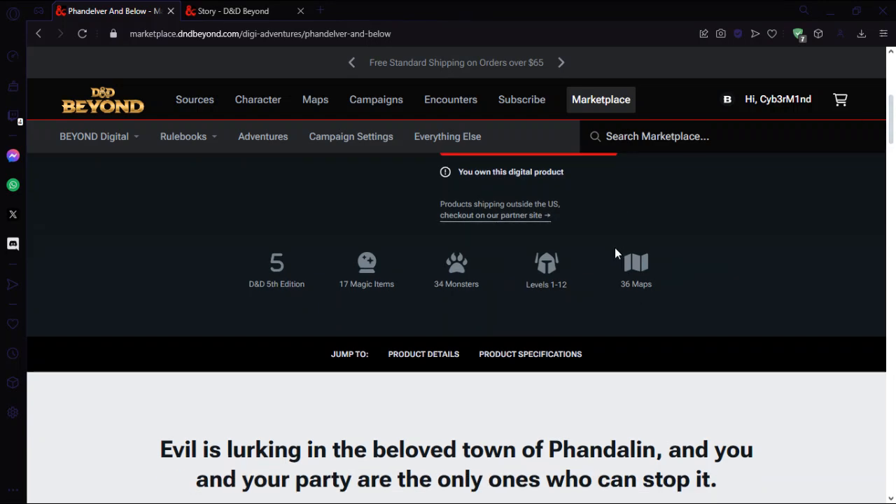
{"action": "scroll", "scroll_direction": "up", "scroll_amount": 3}
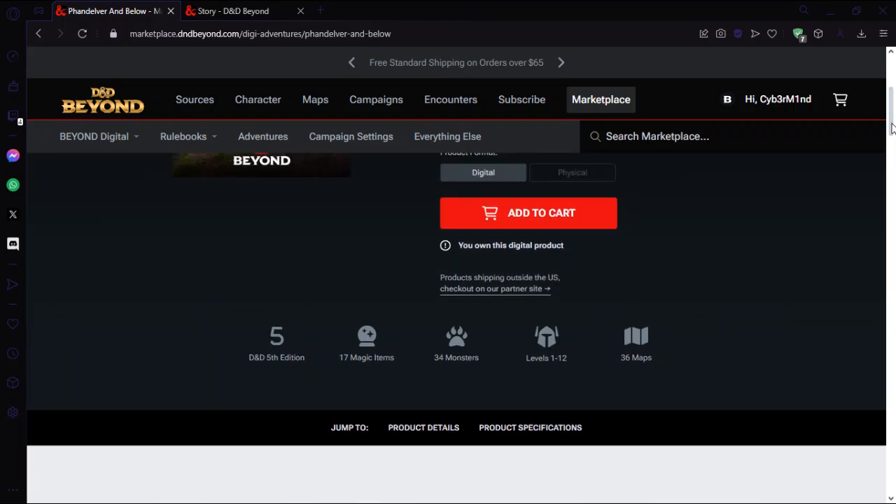
{"action": "mouse_move", "coordinate": [587, 342]}
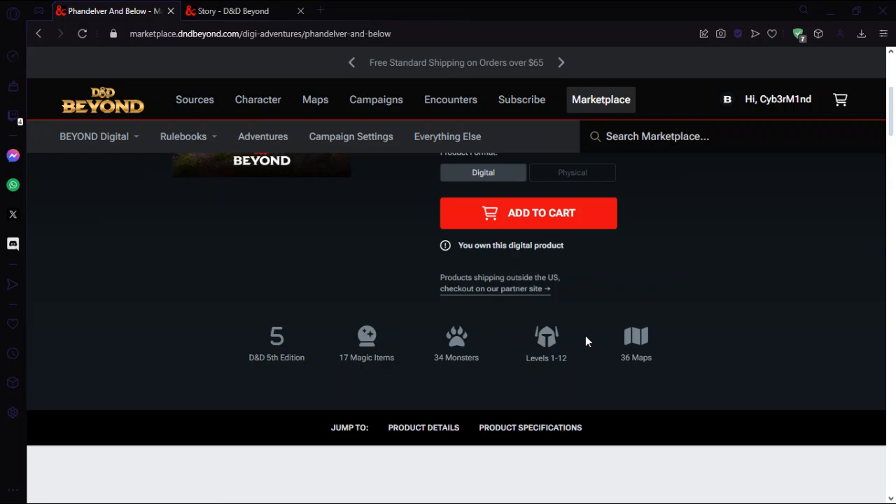
{"action": "mouse_move", "coordinate": [622, 268]}
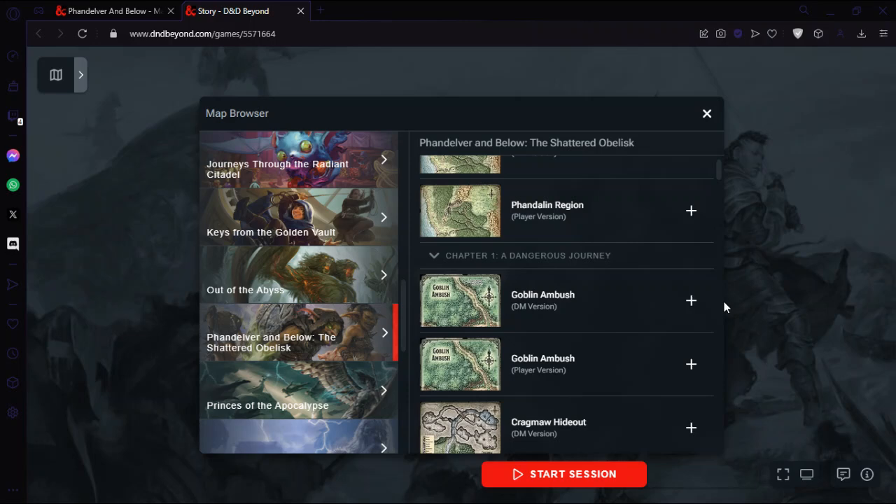
{"action": "left_click", "coordinate": [112, 10]}
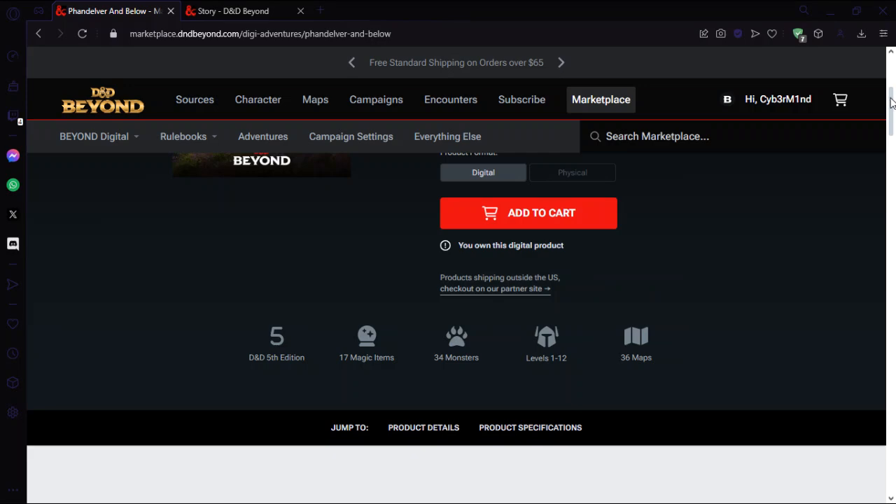
{"action": "scroll", "scroll_direction": "down", "scroll_amount": 3}
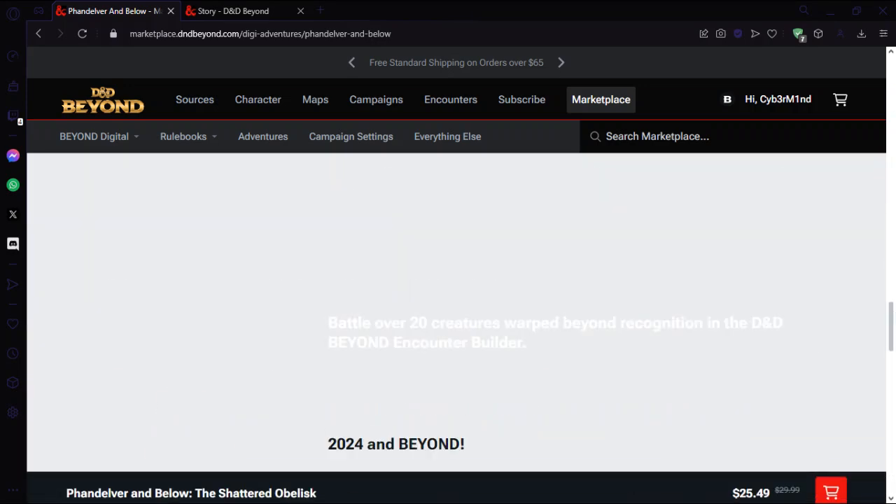
{"action": "scroll", "scroll_direction": "down", "scroll_amount": 3}
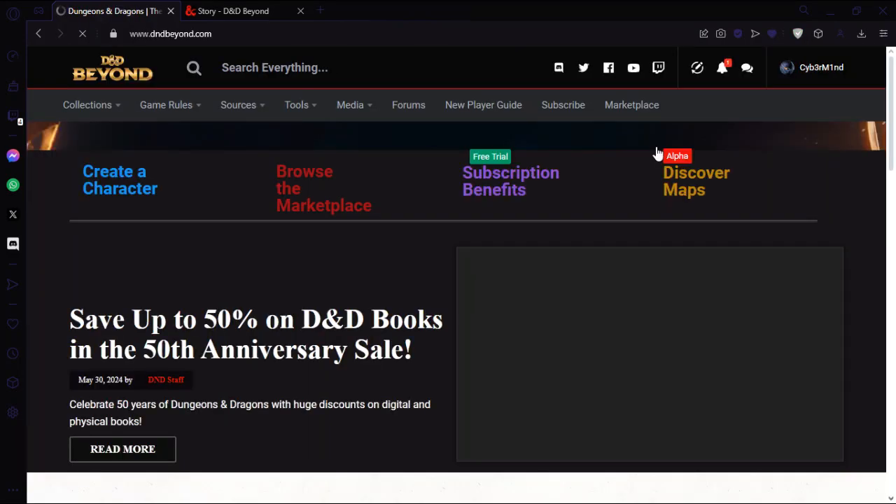
- Check My Account's Licenses page for synced entitlements, then return to the game's map browser
{"action": "left_click", "coordinate": [812, 67]}
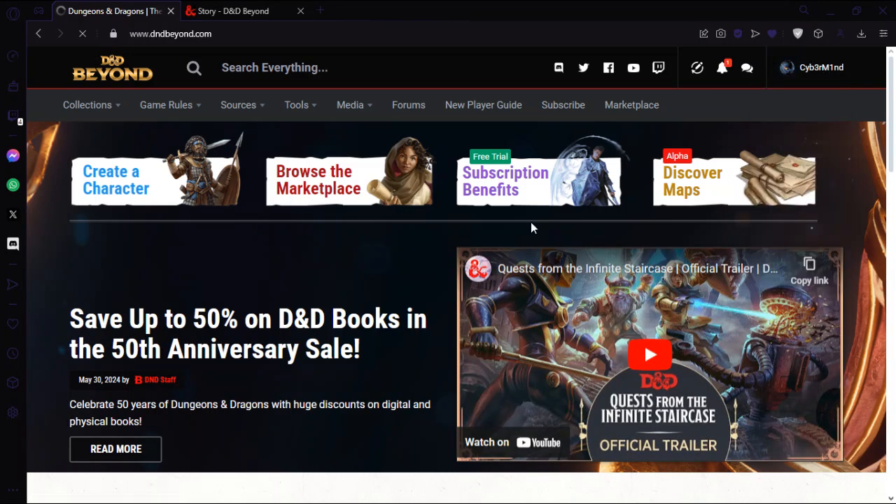
{"action": "left_click", "coordinate": [820, 67]}
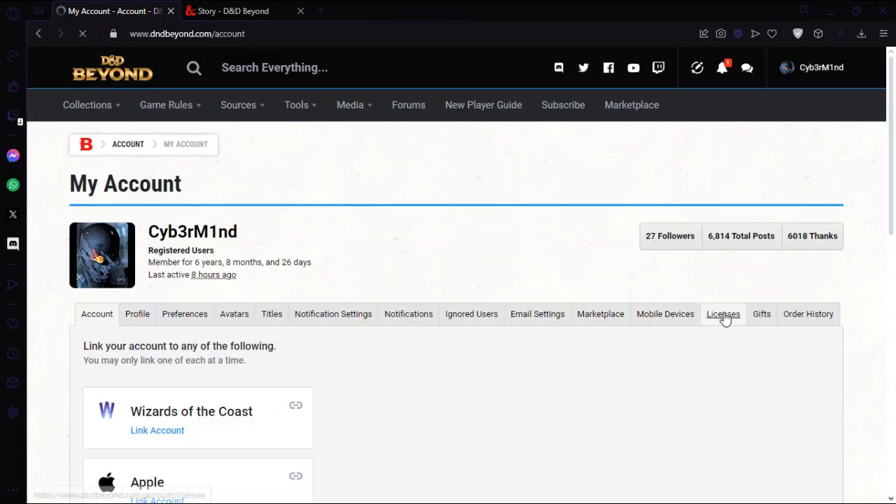
{"action": "left_click", "coordinate": [723, 313]}
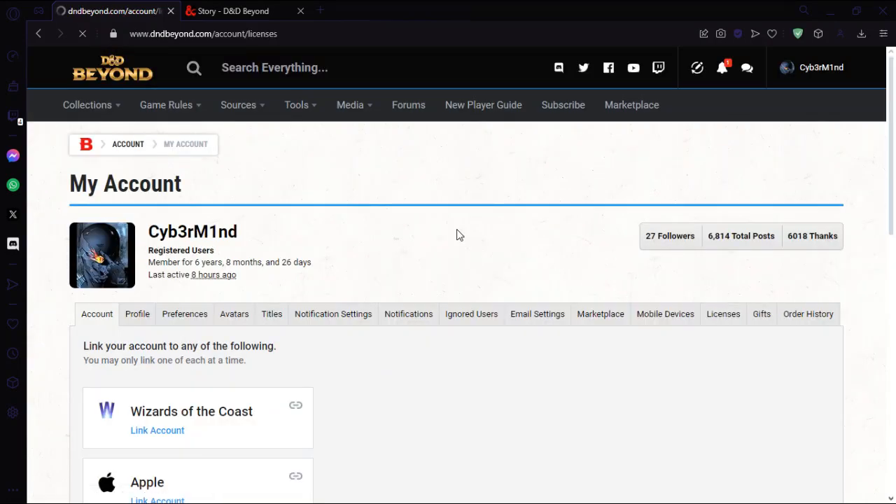
{"action": "left_click", "coordinate": [723, 314]}
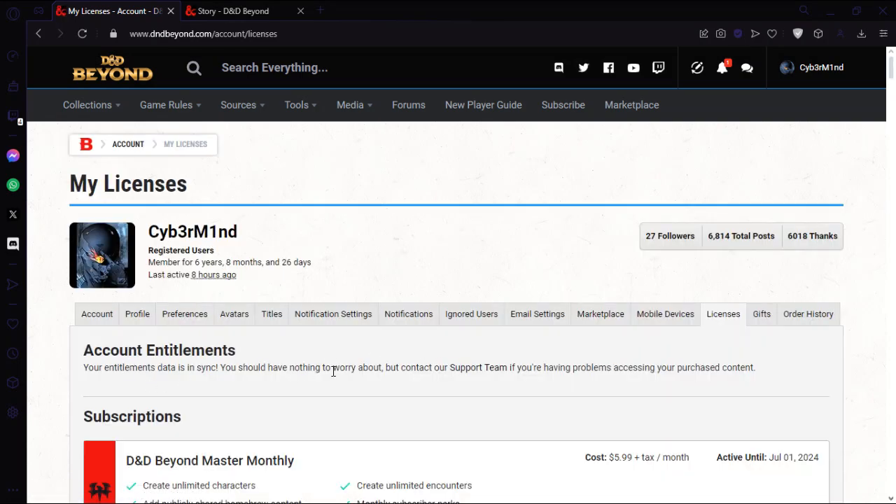
{"action": "mouse_move", "coordinate": [175, 381]}
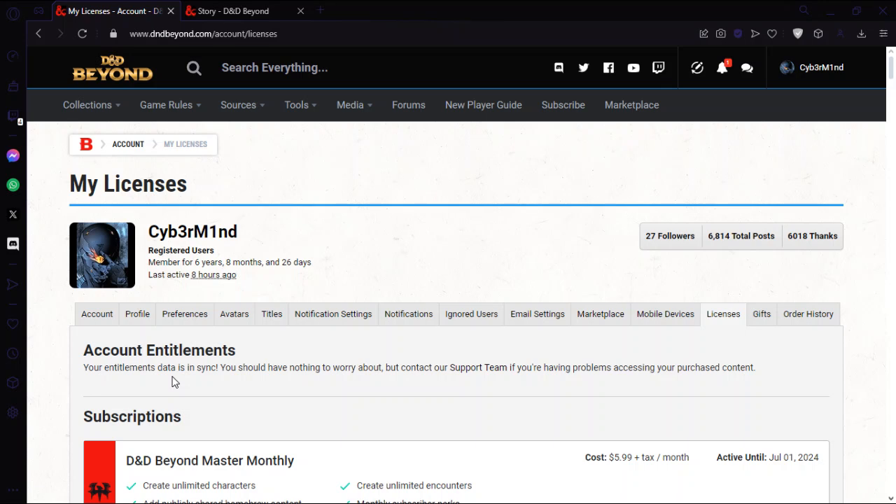
{"action": "mouse_move", "coordinate": [200, 402]}
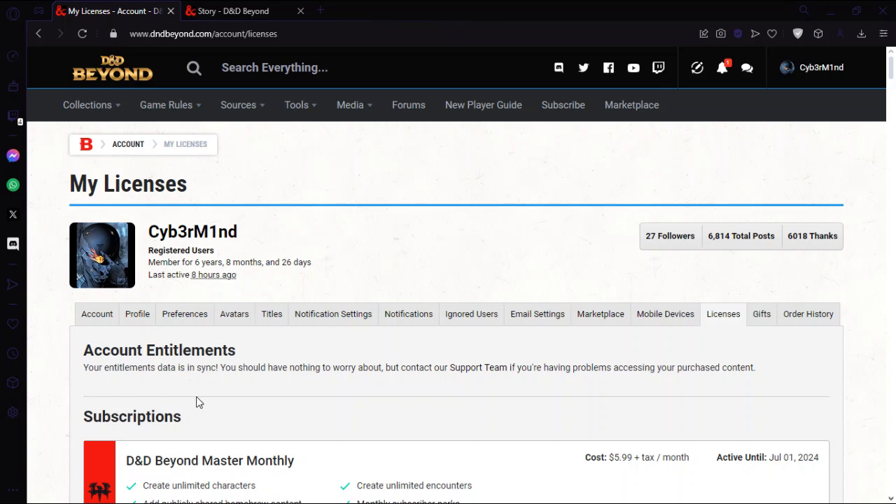
{"action": "mouse_move", "coordinate": [129, 393]}
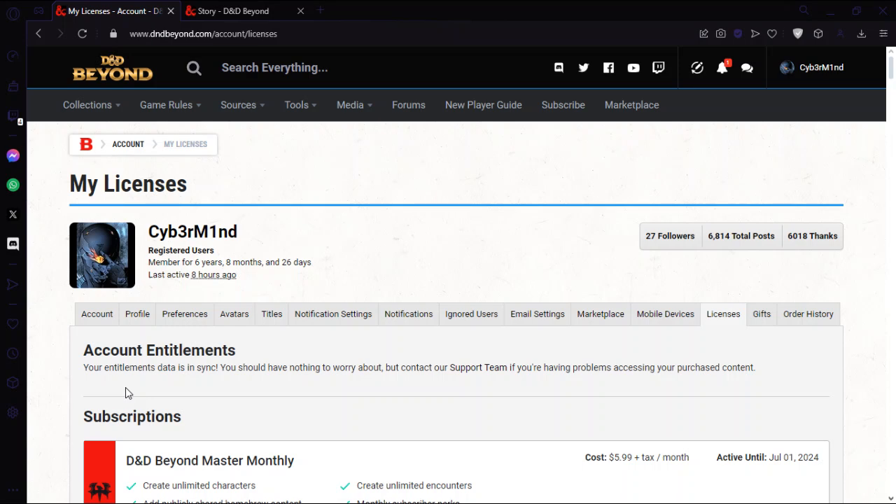
{"action": "left_click", "coordinate": [234, 10]}
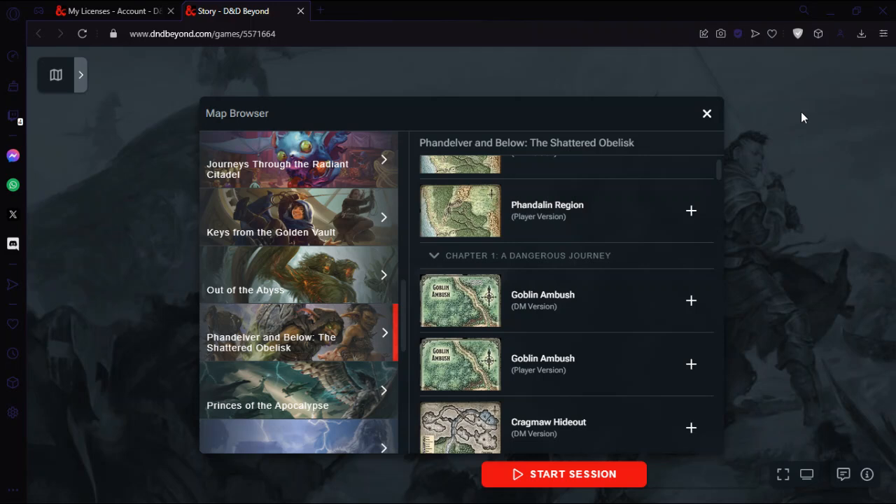
{"action": "mouse_move", "coordinate": [692, 301]}
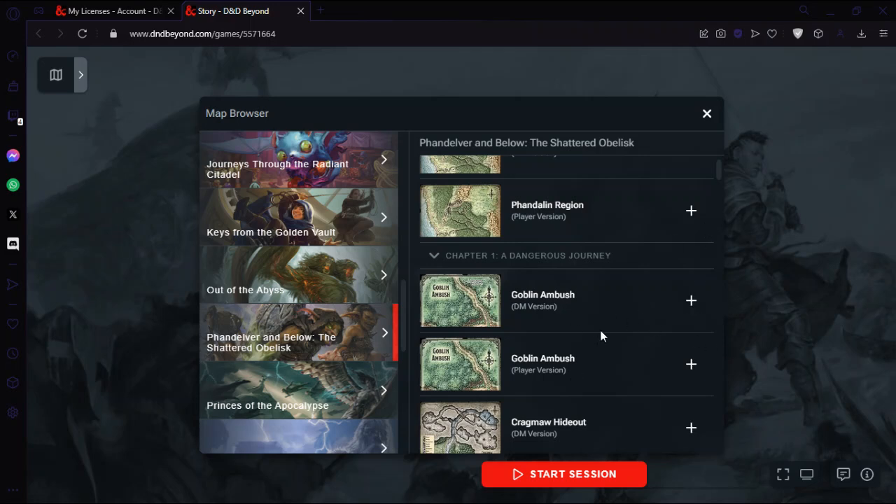
- Add the Phandalin map from Chapter 2: Trouble in Phandalin to the Story game
{"action": "scroll", "scroll_direction": "down", "scroll_amount": 3}
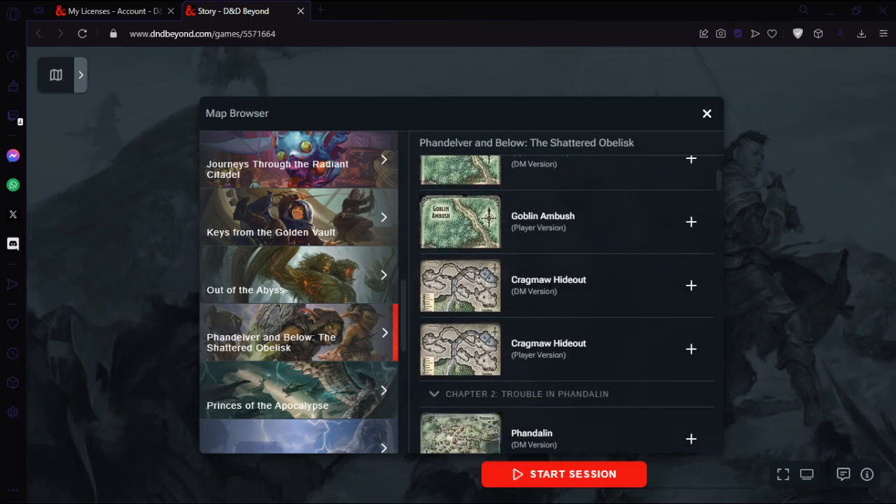
{"action": "mouse_move", "coordinate": [724, 193]}
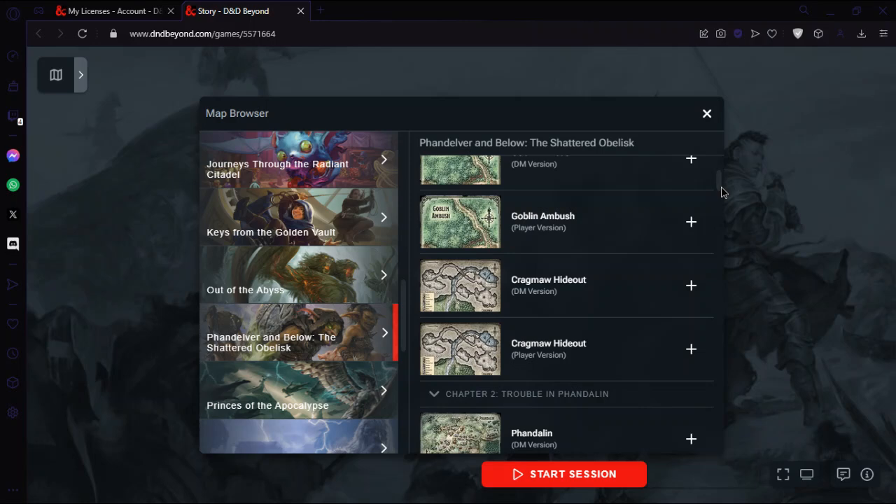
{"action": "scroll", "scroll_direction": "down", "scroll_amount": 3}
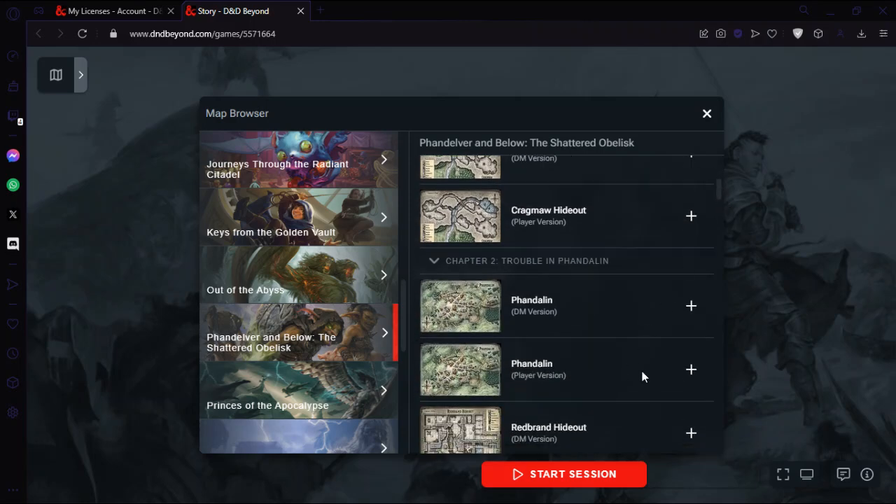
{"action": "left_click", "coordinate": [690, 369]}
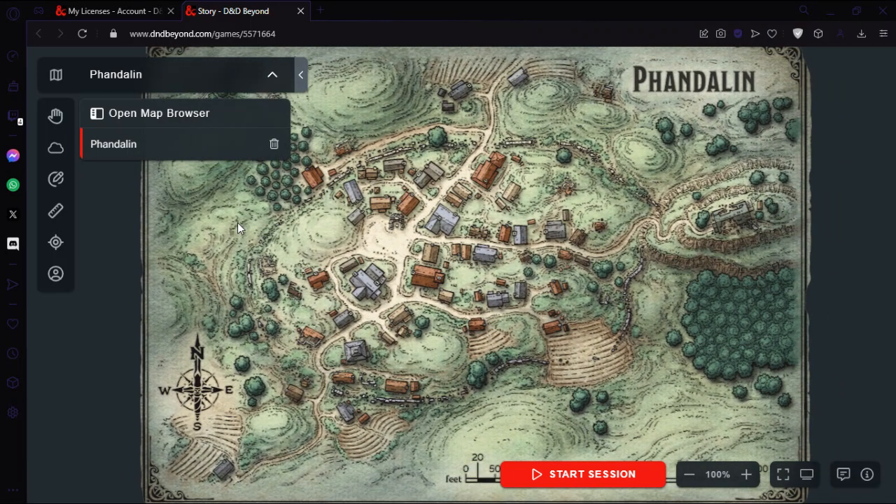
{"action": "mouse_move", "coordinate": [56, 147]}
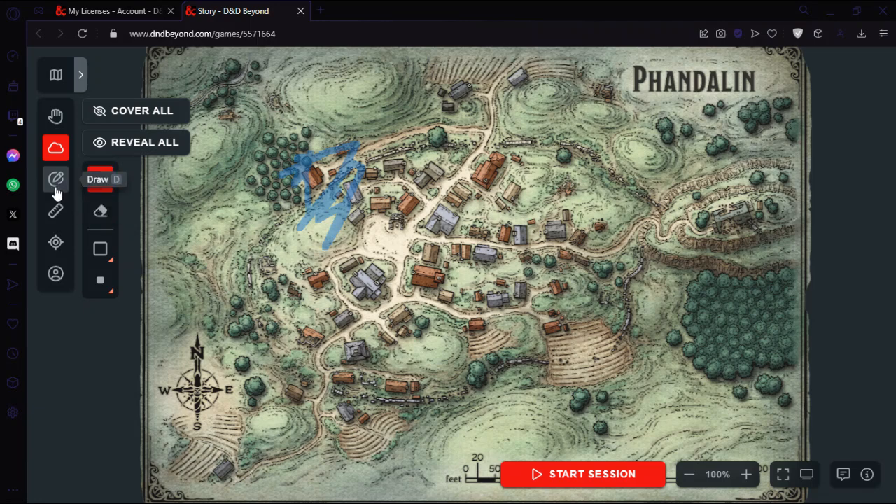
- Scribble a blue patch with Draw and measure distances across town with the Ruler
{"action": "left_click", "coordinate": [55, 179]}
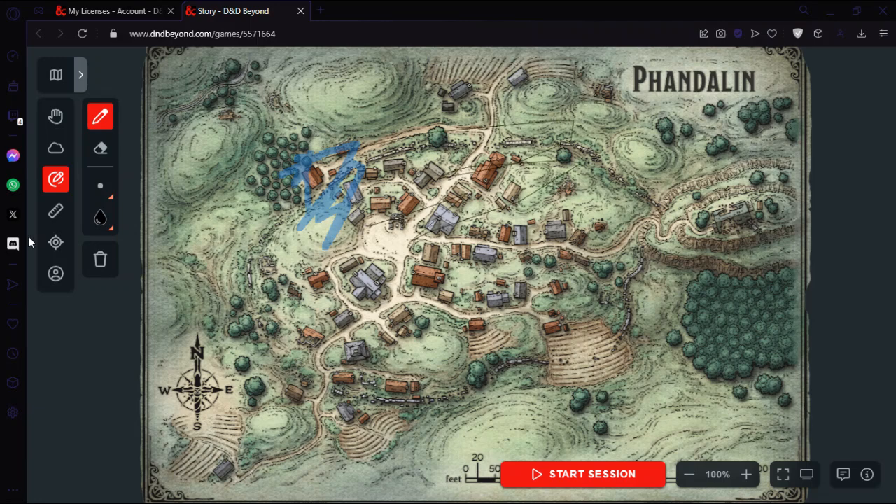
{"action": "left_click", "coordinate": [55, 210]}
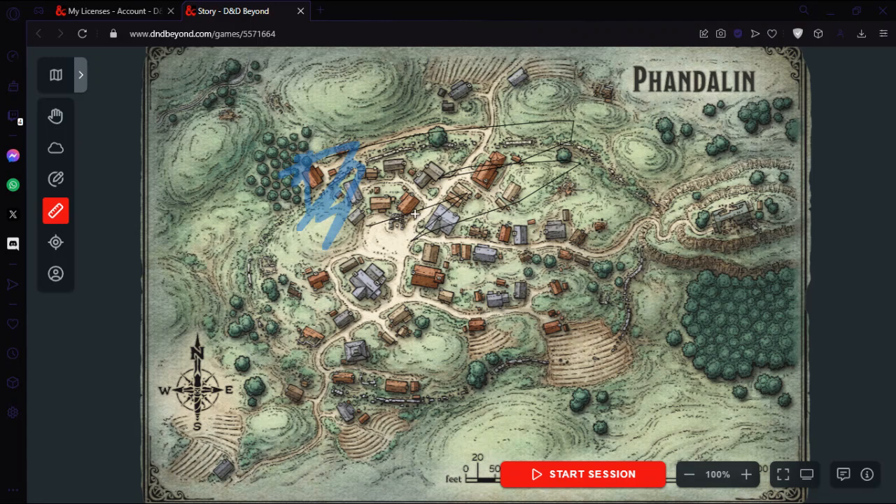
{"action": "mouse_move", "coordinate": [55, 243]}
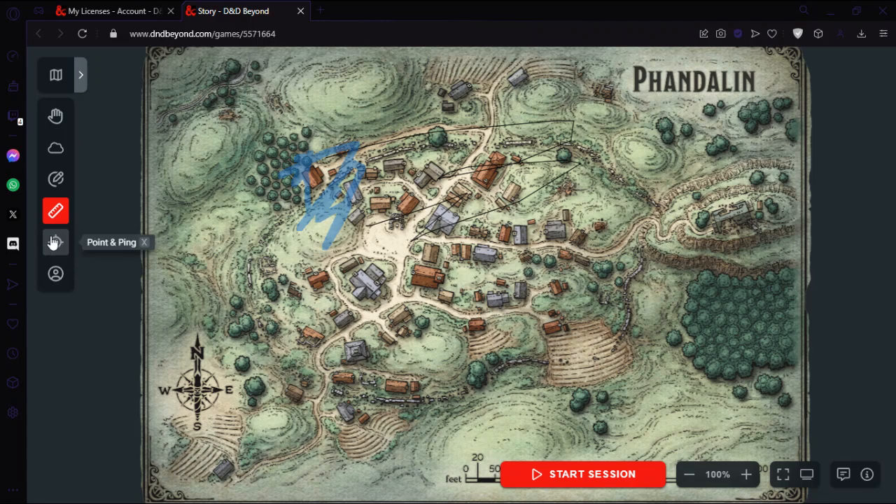
{"action": "mouse_move", "coordinate": [56, 274]}
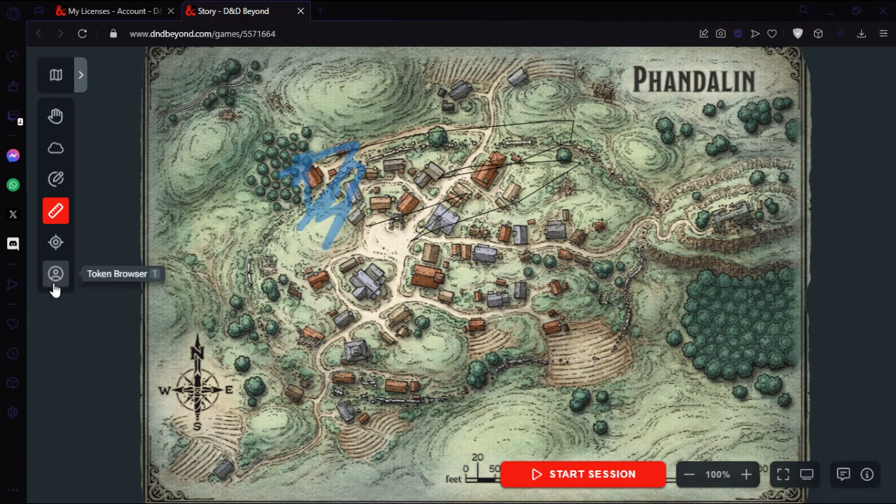
- Show the Token Browser listing monsters such as The Demogorgon and Aarakocra, closing and reopening it once
{"action": "left_click", "coordinate": [55, 274]}
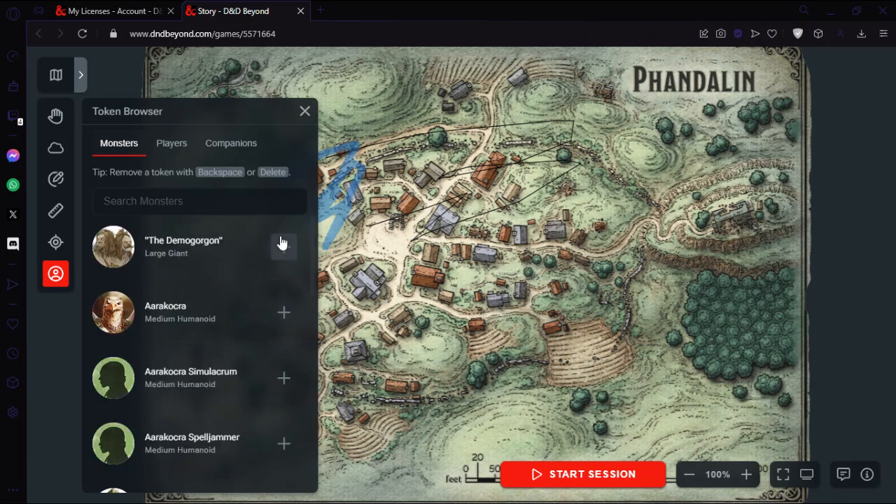
{"action": "mouse_move", "coordinate": [274, 324]}
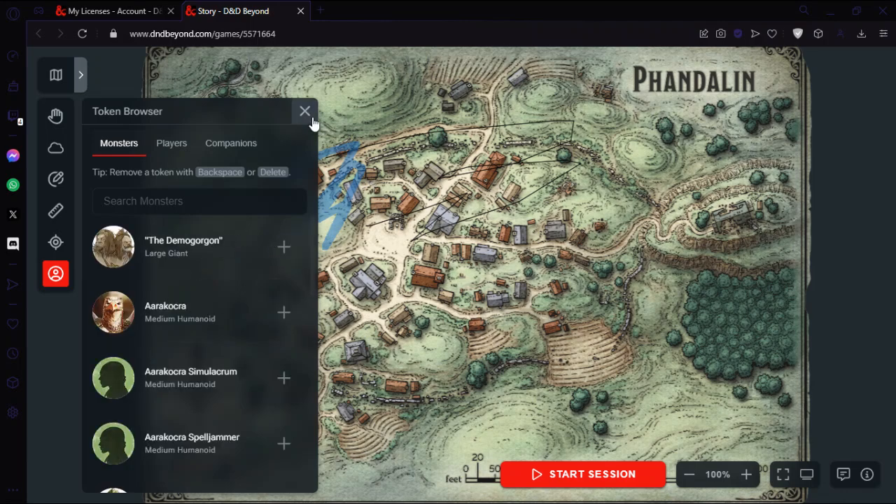
{"action": "left_click", "coordinate": [305, 111]}
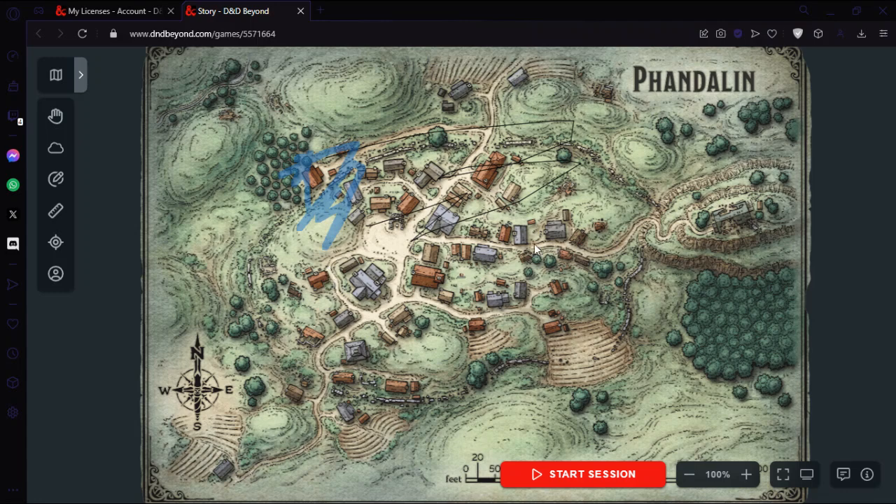
{"action": "left_click", "coordinate": [55, 274]}
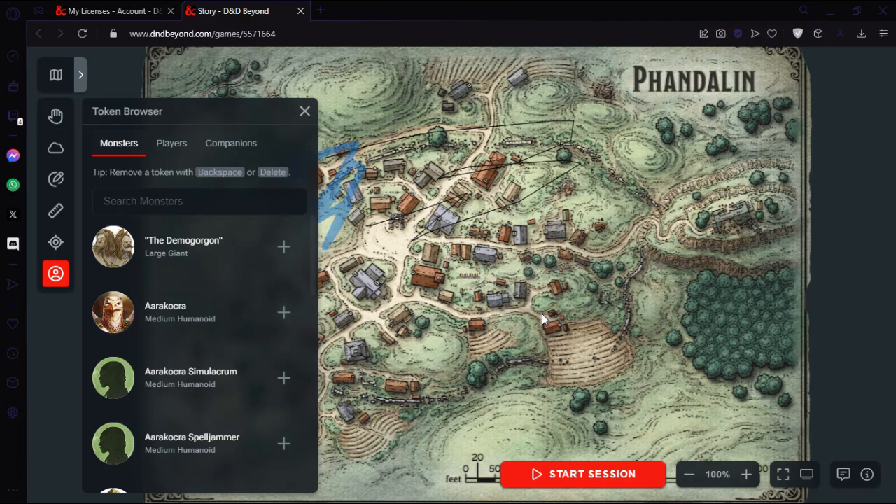
{"action": "mouse_move", "coordinate": [783, 475]}
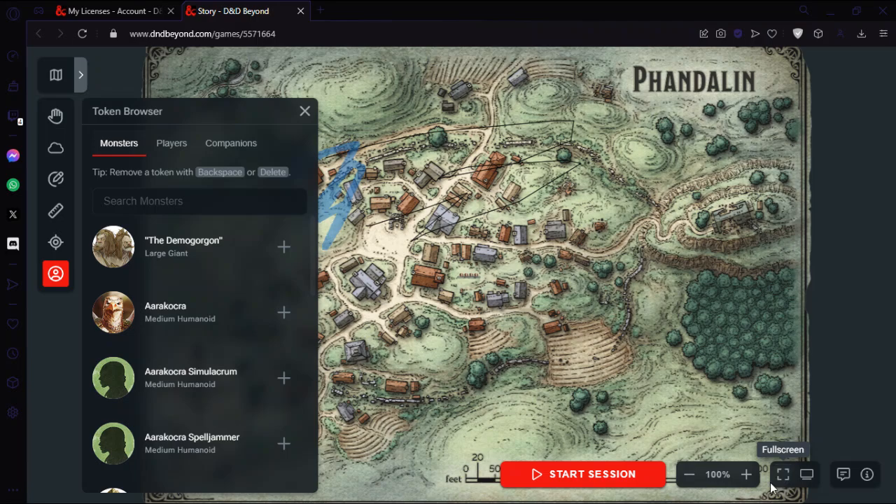
{"action": "left_click", "coordinate": [746, 474]}
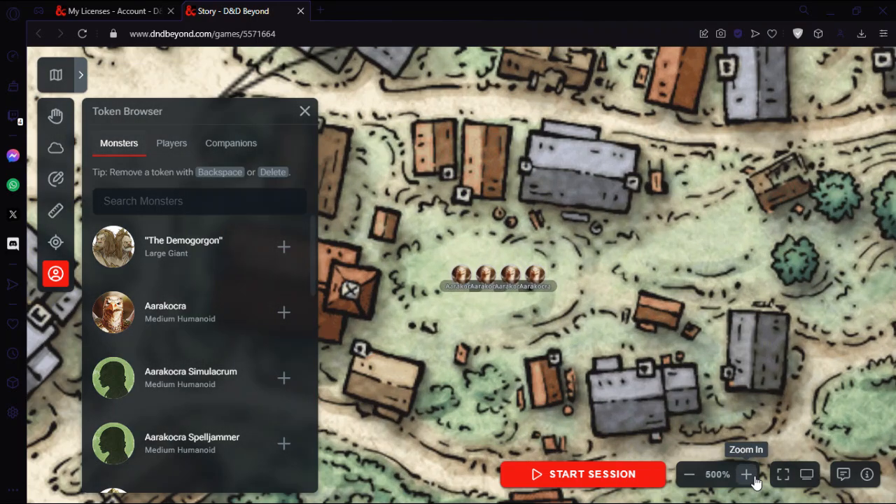
{"action": "mouse_move", "coordinate": [370, 142]}
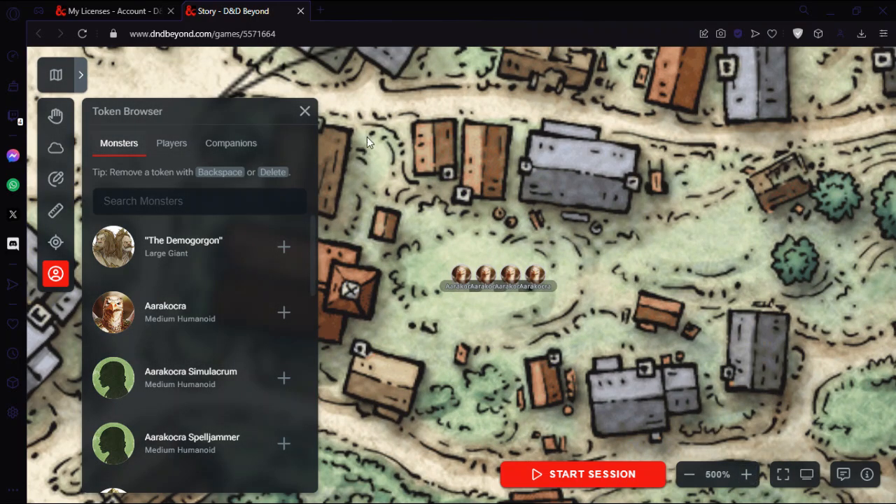
{"action": "left_click", "coordinate": [305, 111]}
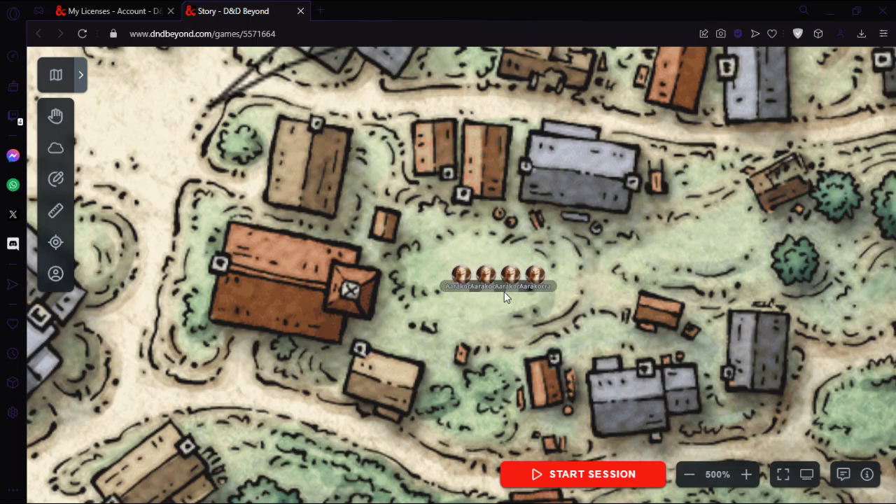
{"action": "mouse_move", "coordinate": [783, 475]}
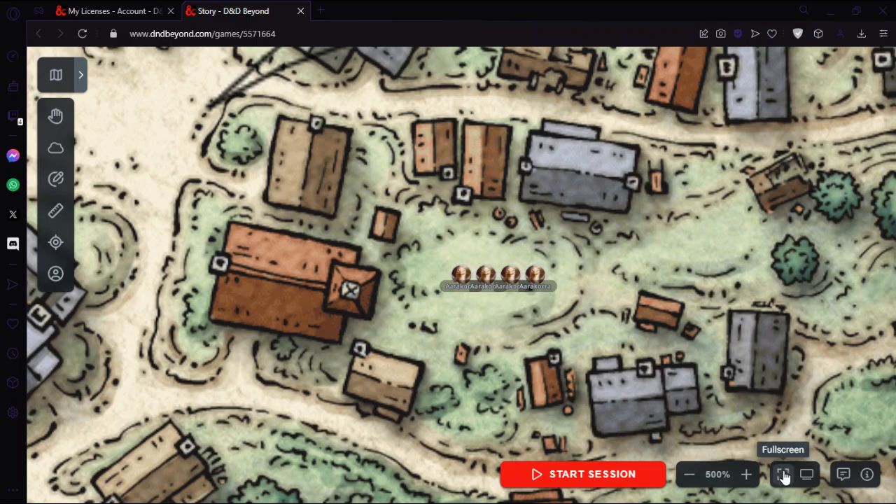
{"action": "mouse_move", "coordinate": [627, 475]}
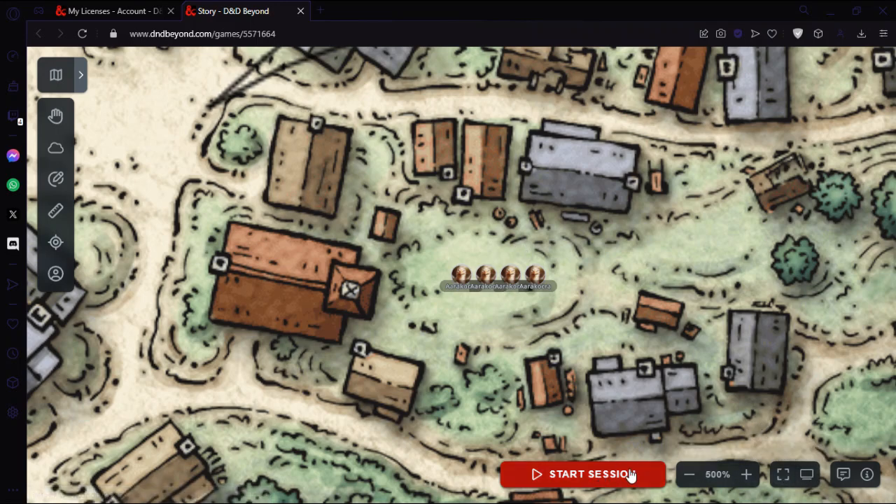
{"action": "mouse_move", "coordinate": [783, 475]}
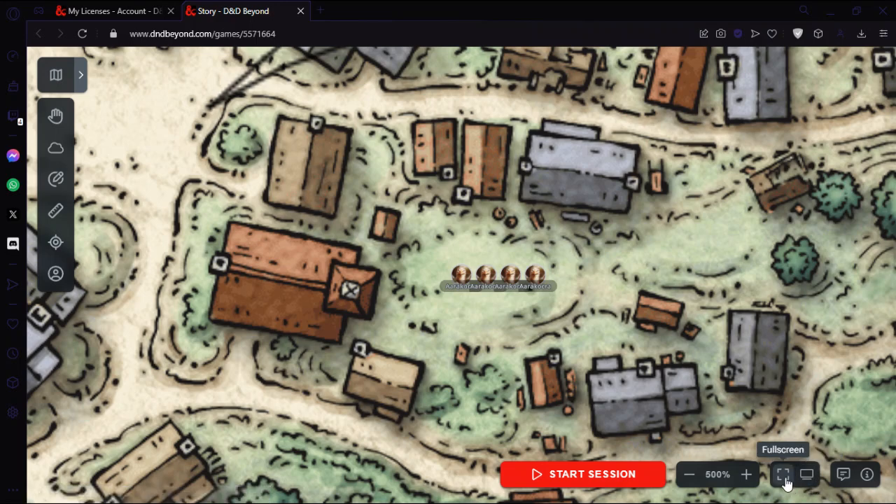
{"action": "mouse_move", "coordinate": [807, 474]}
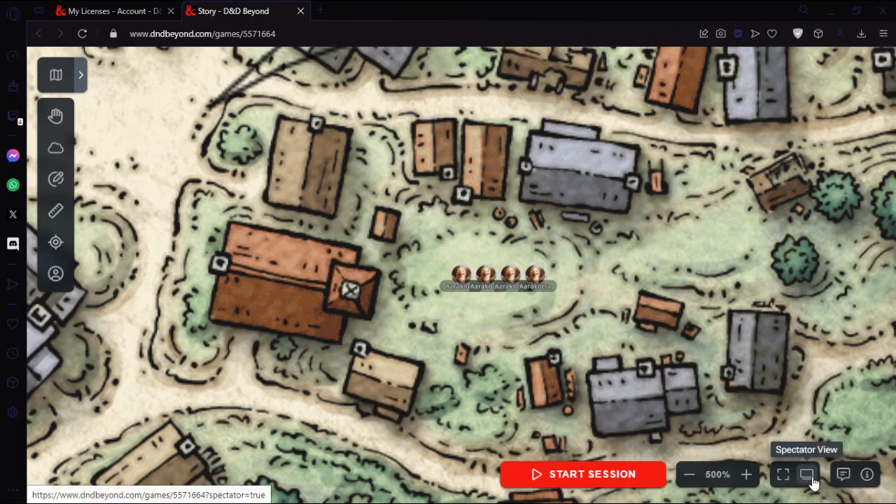
- Launch the Spectator View in a new tab, waiting for the DM to start the session
{"action": "left_click", "coordinate": [807, 474]}
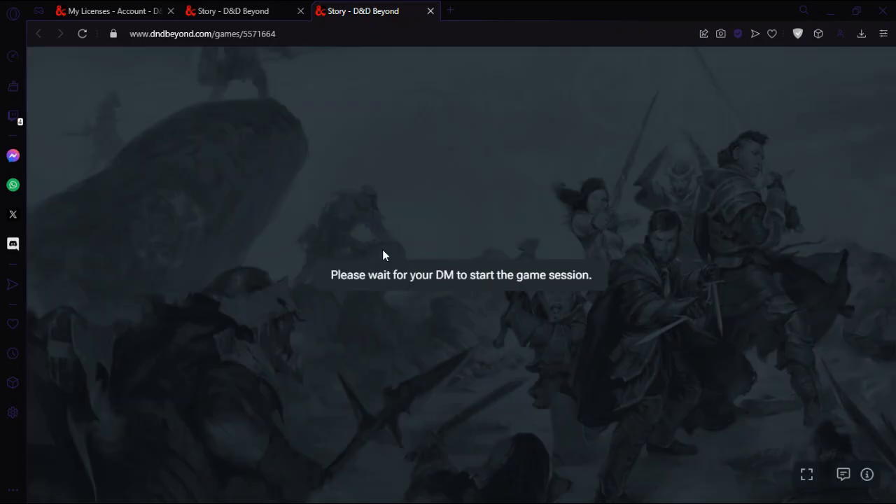
{"action": "mouse_move", "coordinate": [238, 10]}
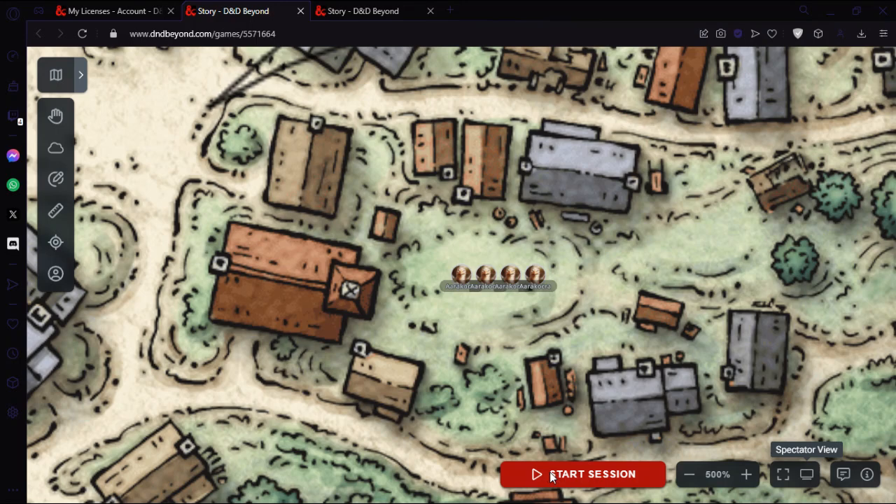
{"action": "left_click", "coordinate": [583, 474]}
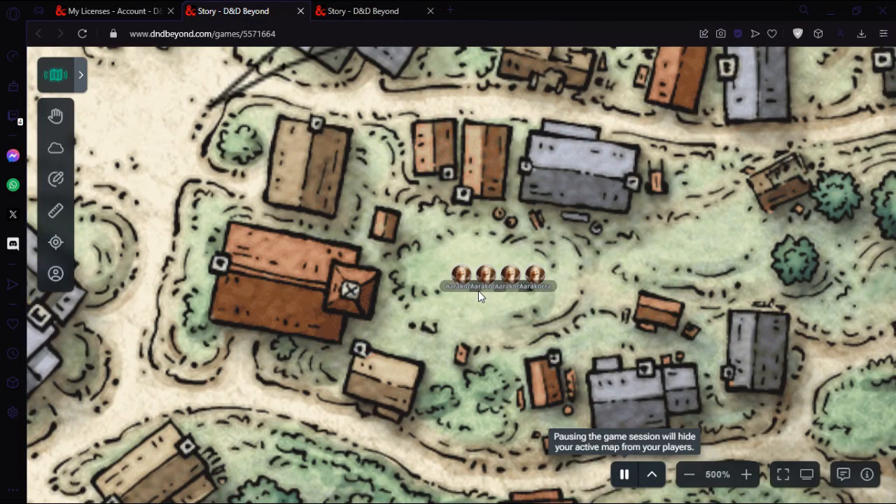
{"action": "mouse_move", "coordinate": [651, 474]}
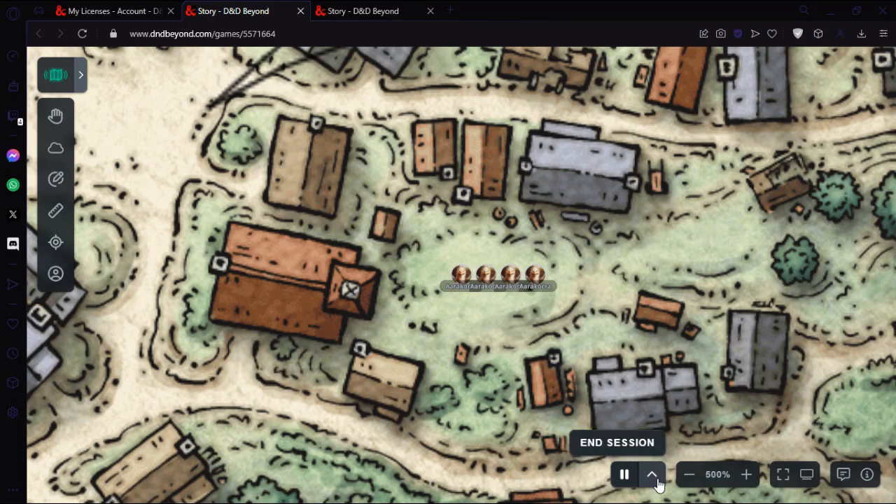
{"action": "left_click", "coordinate": [623, 475]}
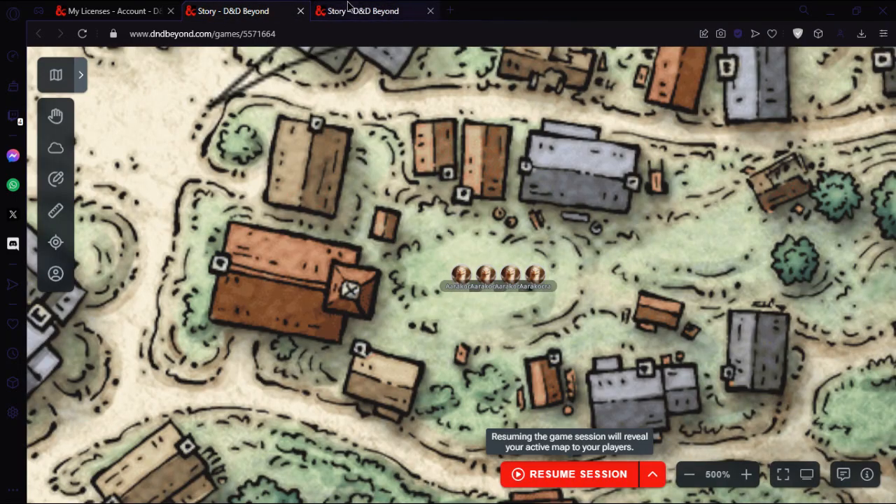
{"action": "mouse_move", "coordinate": [427, 235]}
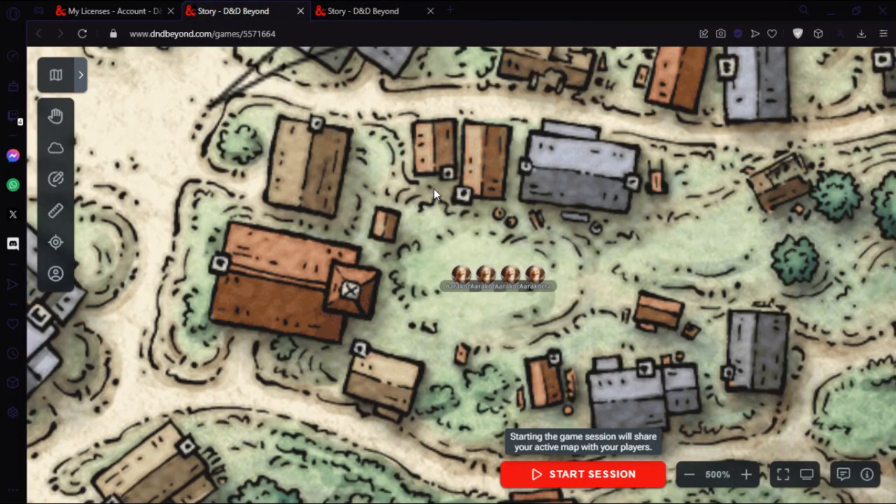
{"action": "mouse_move", "coordinate": [844, 475]}
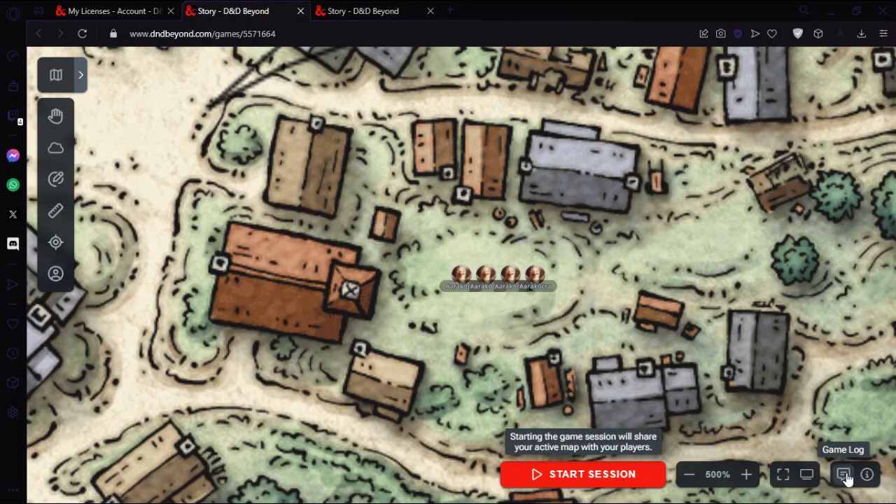
- End the game session, returning Phandalin and its four tokens to the unstarted, unshared state
{"action": "left_click", "coordinate": [844, 475]}
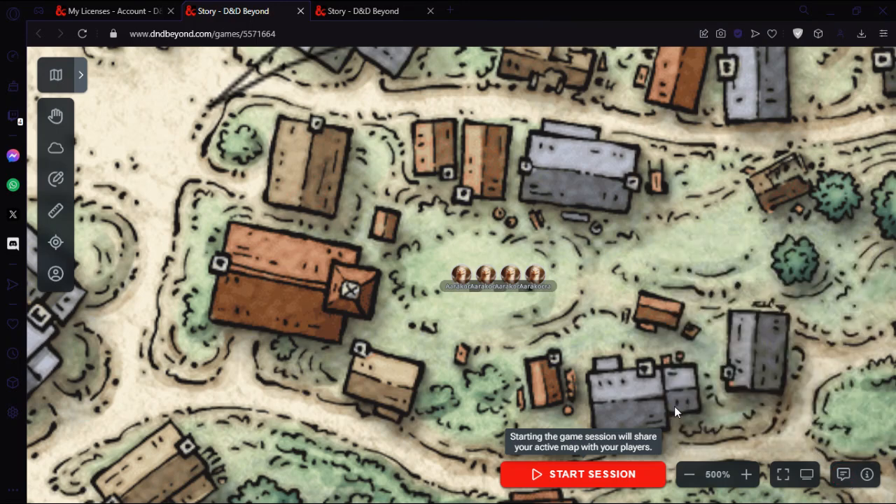
{"action": "mouse_move", "coordinate": [55, 273]}
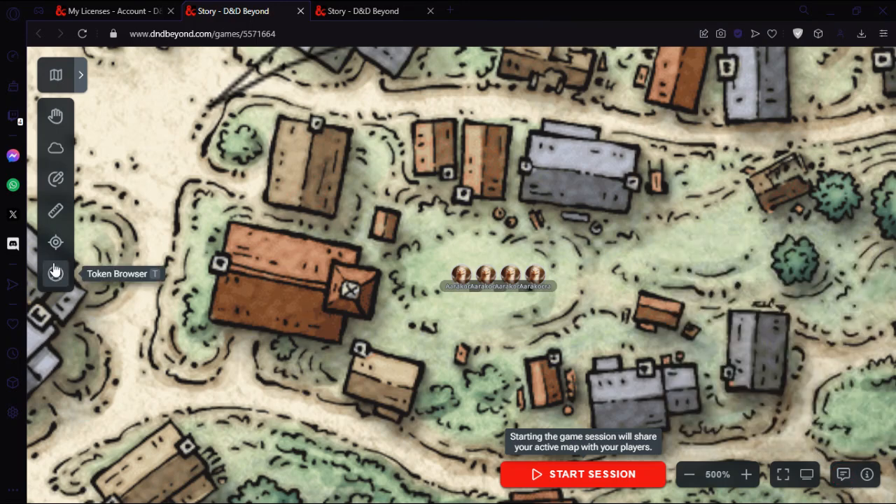
{"action": "mouse_move", "coordinate": [177, 241]}
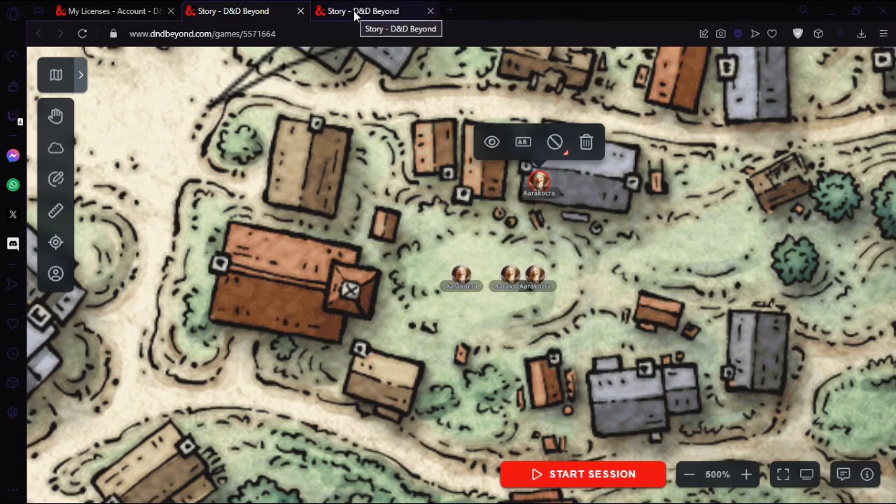
{"action": "mouse_move", "coordinate": [535, 187]}
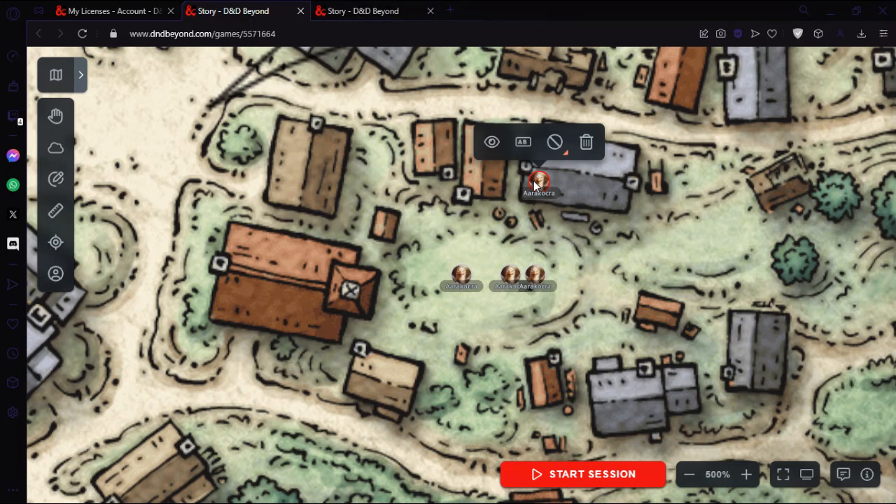
{"action": "mouse_move", "coordinate": [555, 142]}
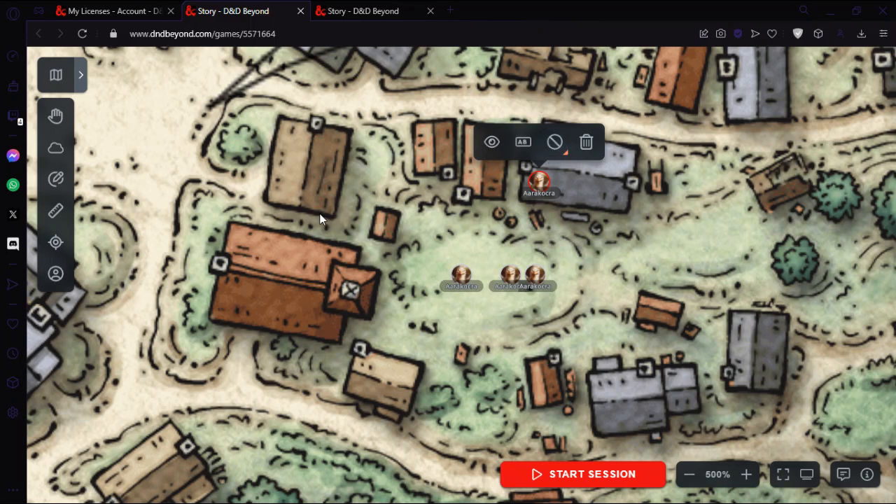
{"action": "mouse_move", "coordinate": [554, 147]}
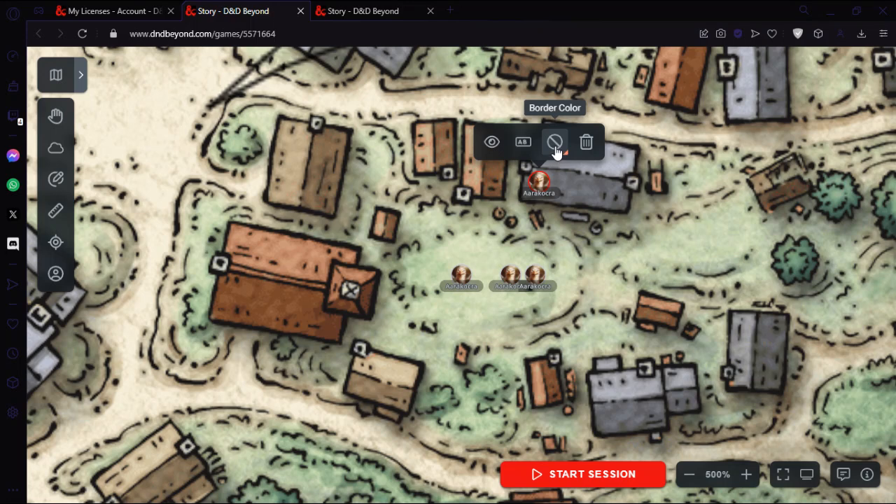
{"action": "mouse_move", "coordinate": [411, 271]}
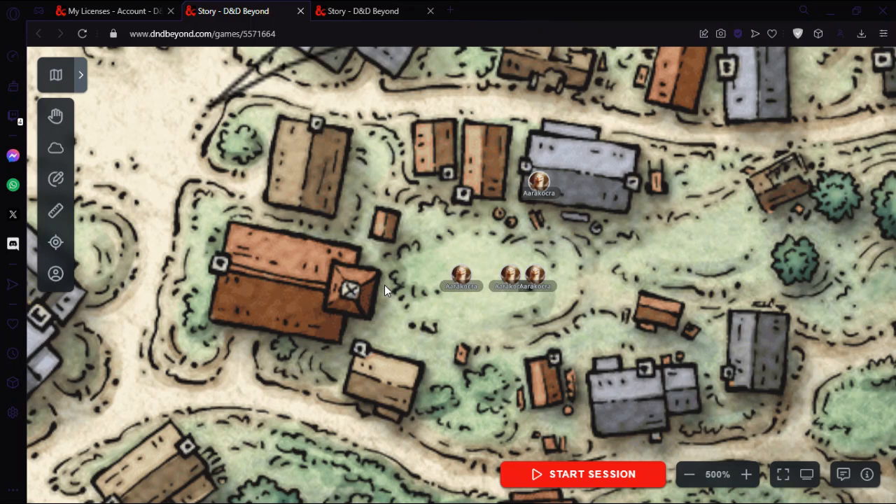
{"action": "mouse_move", "coordinate": [150, 174]}
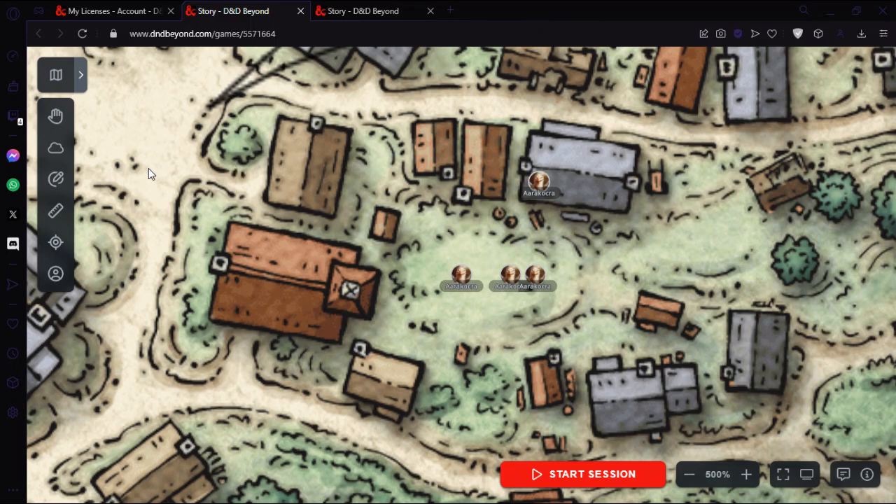
{"action": "mouse_move", "coordinate": [689, 475]}
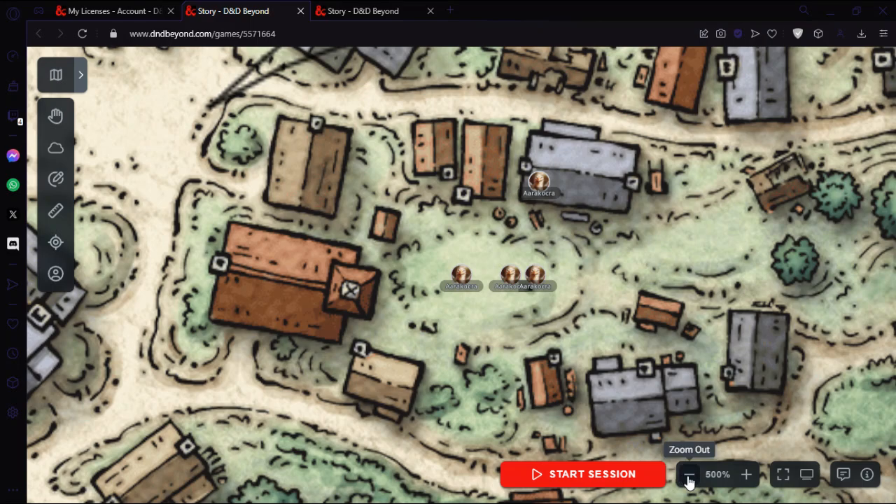
- Zoom out to 140% to show all of Phandalin and bring up the game's map list
{"action": "left_click", "coordinate": [689, 475]}
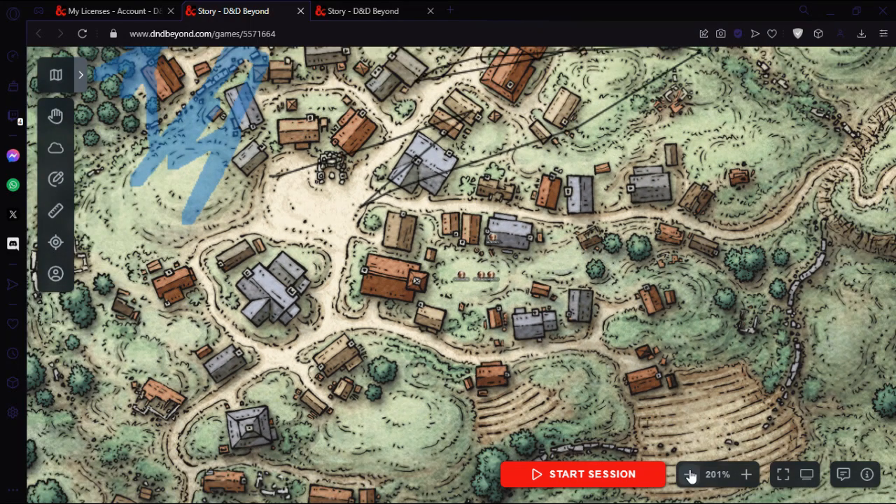
{"action": "left_click", "coordinate": [689, 475]}
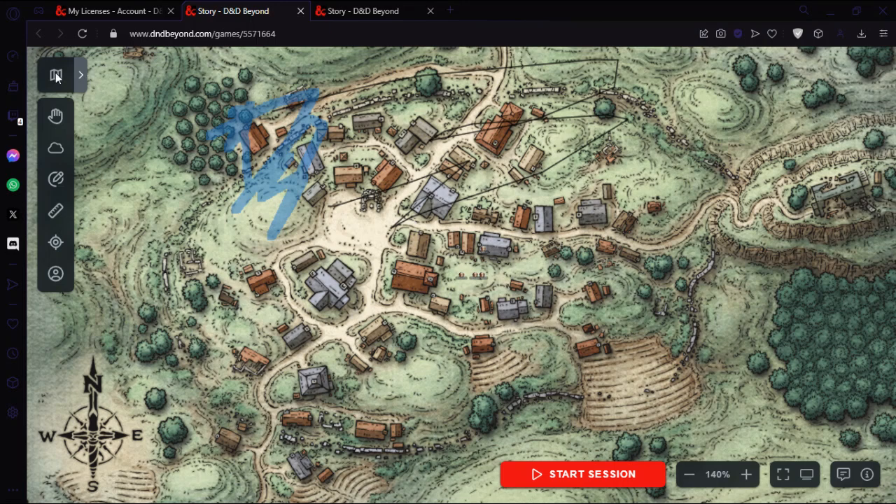
{"action": "left_click", "coordinate": [81, 75]}
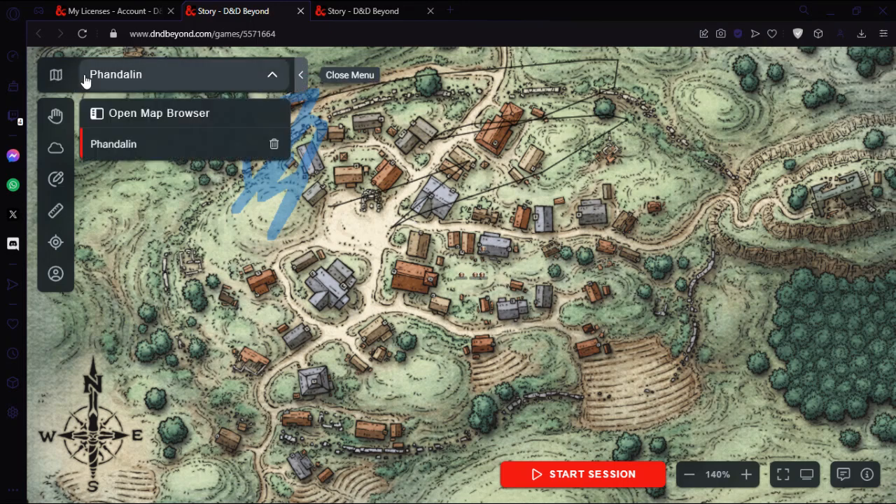
- Add the DoIP Test map from My Uploaded Maps to the game via the Map Browser
{"action": "left_click", "coordinate": [159, 113]}
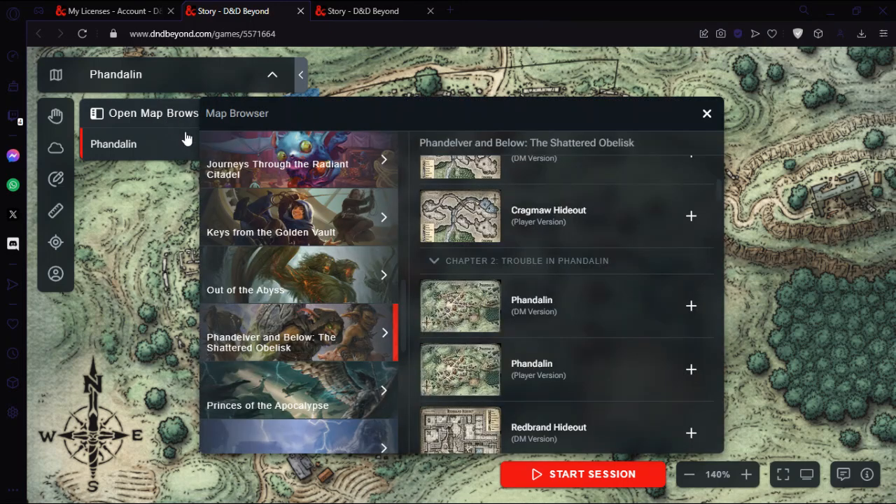
{"action": "mouse_move", "coordinate": [341, 250]}
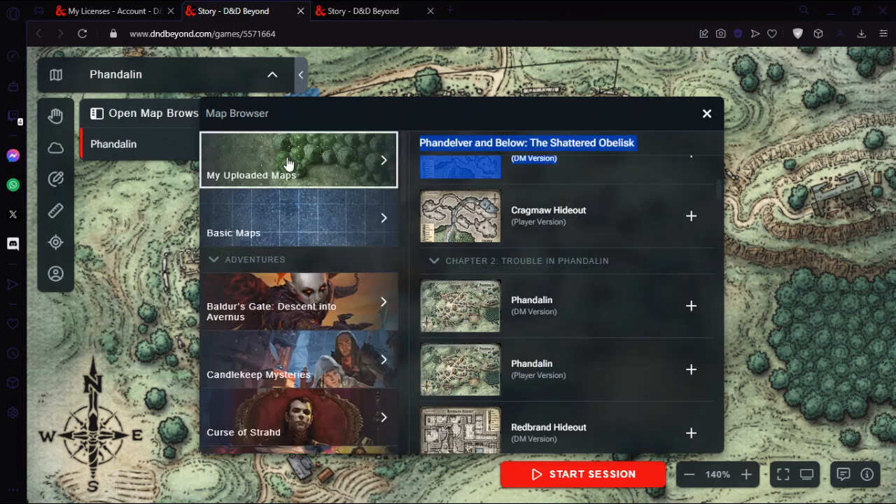
{"action": "left_click", "coordinate": [298, 160]}
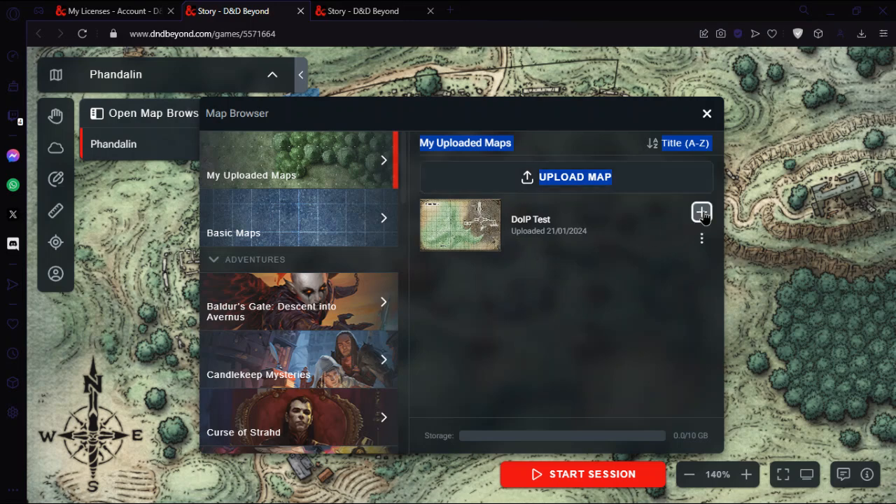
{"action": "left_click", "coordinate": [702, 212]}
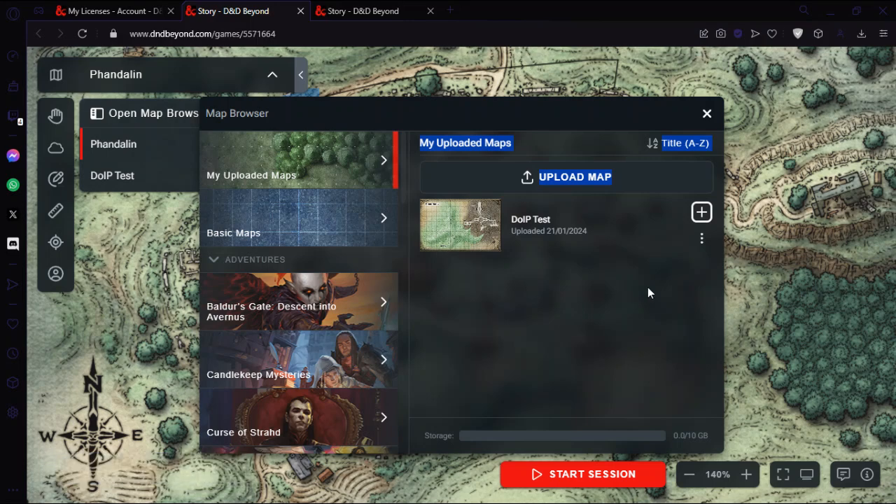
{"action": "mouse_move", "coordinate": [664, 251]}
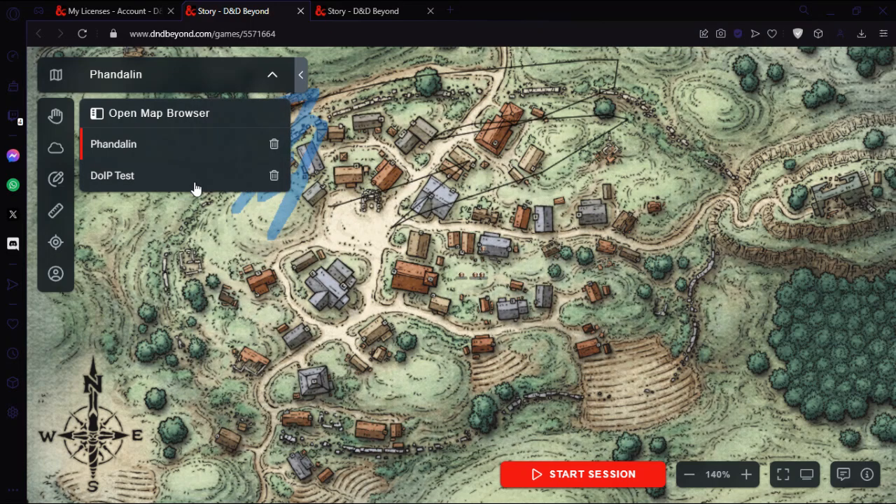
- Load the DoIP Test map and pan it so Dragon Barrow's top edge is in view
{"action": "left_click", "coordinate": [112, 175]}
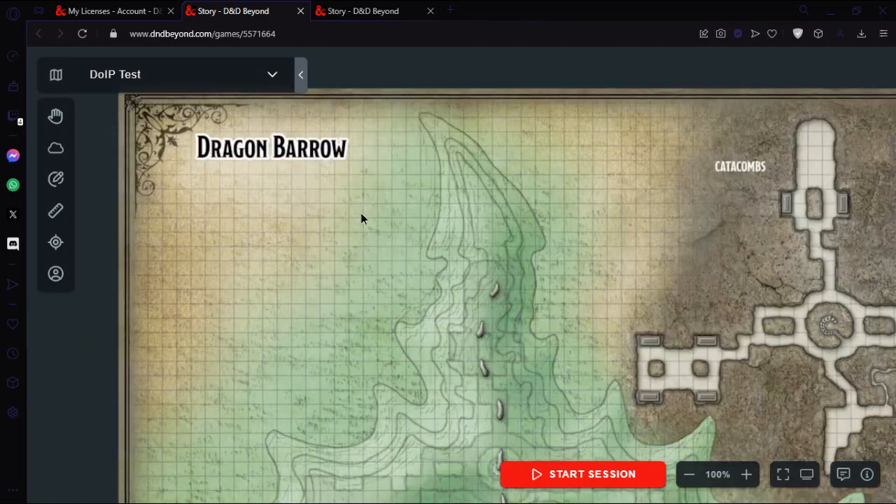
{"action": "left_click_drag", "start_coordinate": [363, 218], "coordinate": [438, 296]}
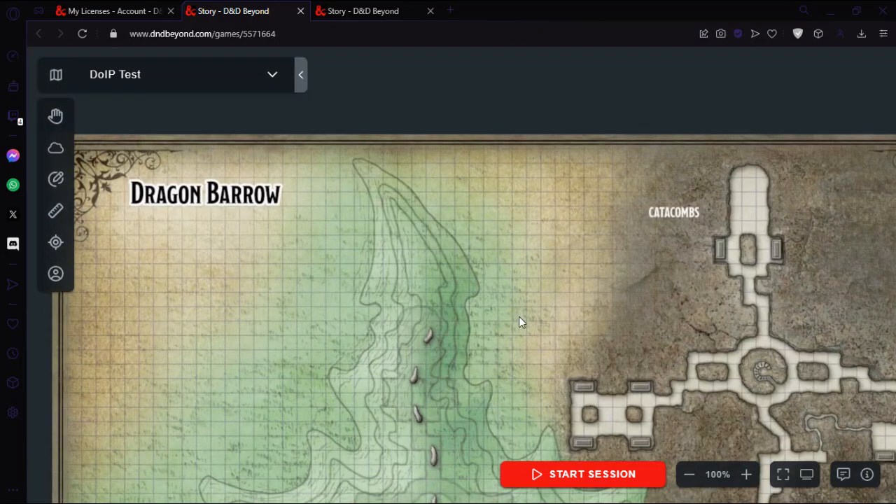
{"action": "mouse_move", "coordinate": [392, 285]}
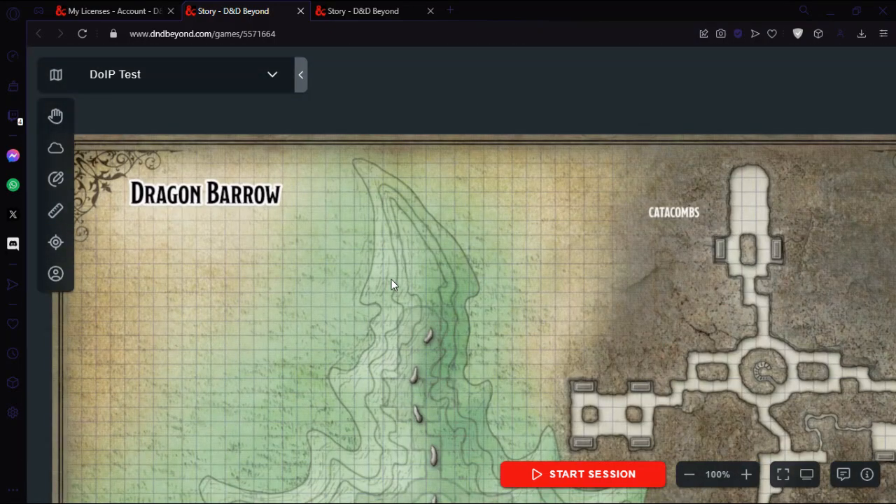
{"action": "mouse_move", "coordinate": [425, 119]}
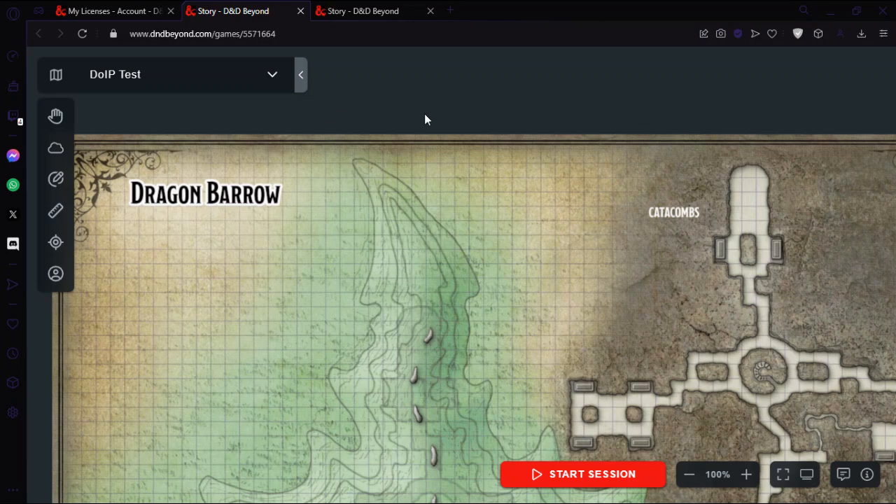